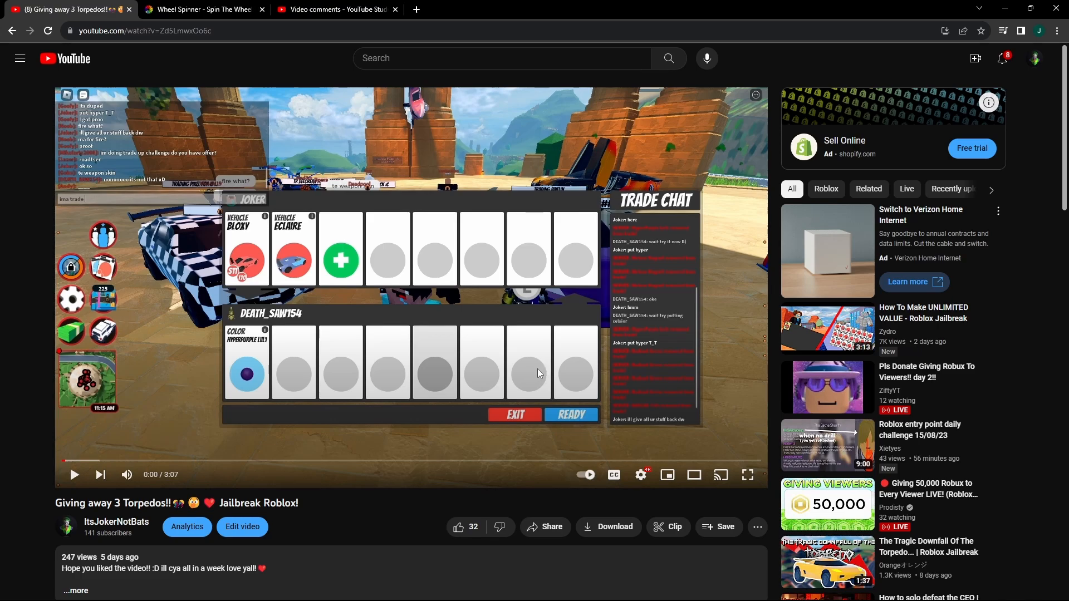
Scroll through the giveaway video page and open its comments in YouTube Studio
scroll("down", 3)
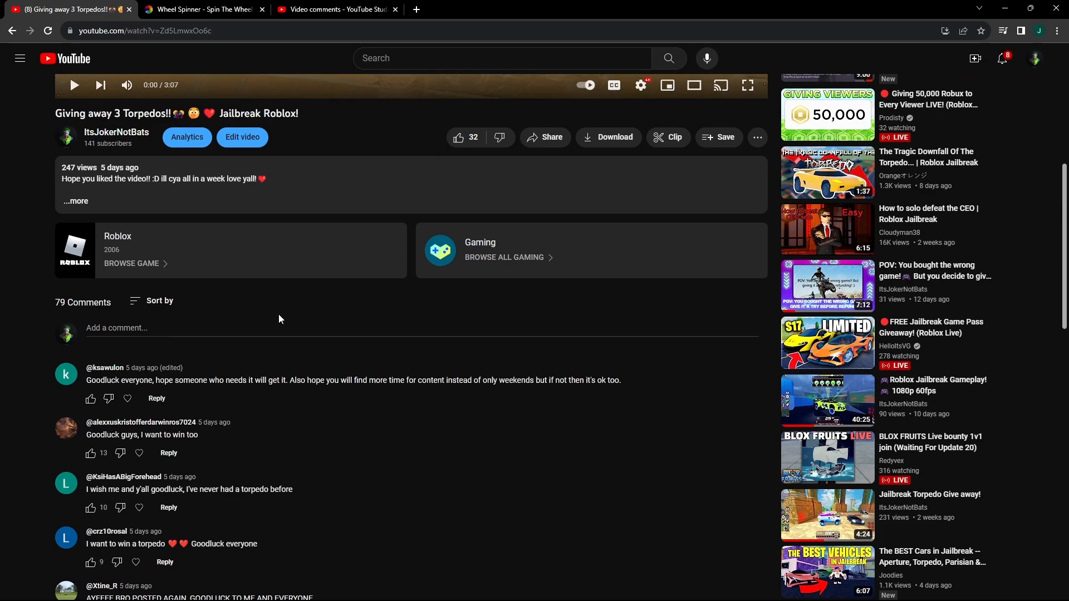
scroll("down", 3)
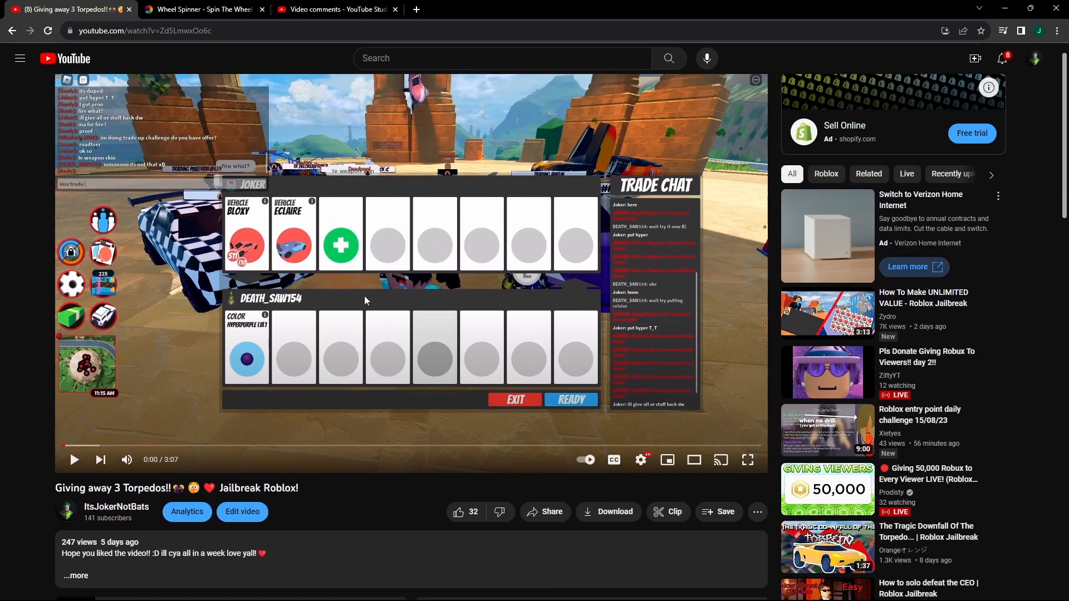
scroll("down", 3)
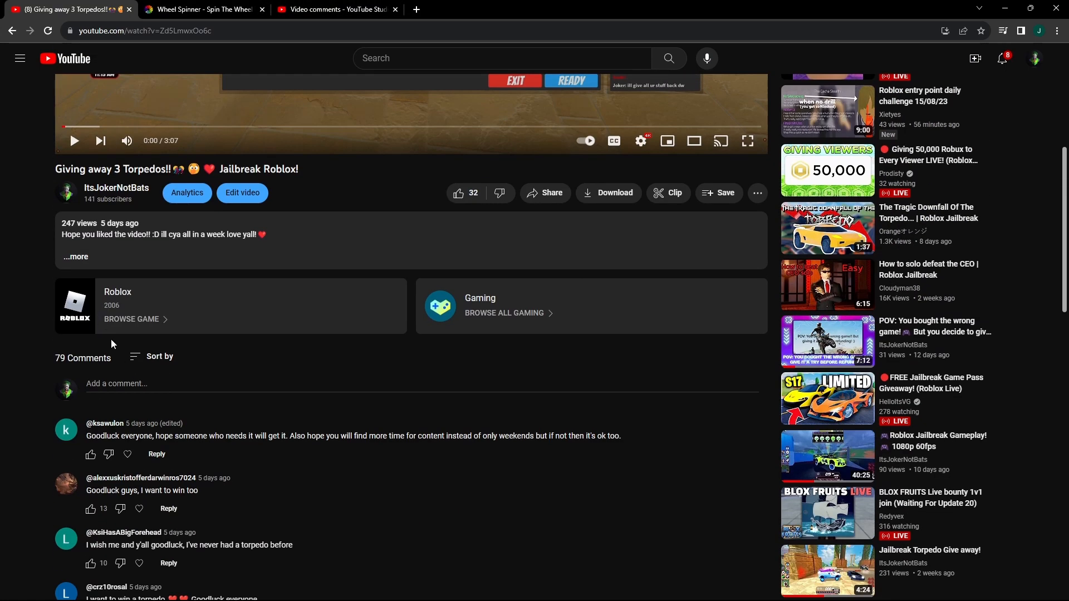
scroll("down", 3)
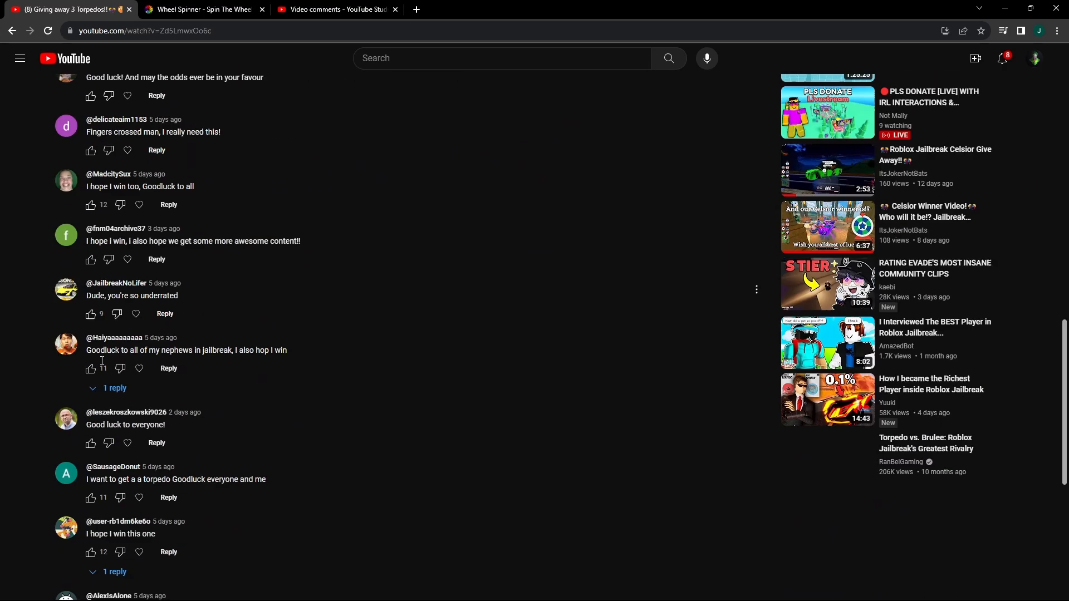
scroll("up", 3)
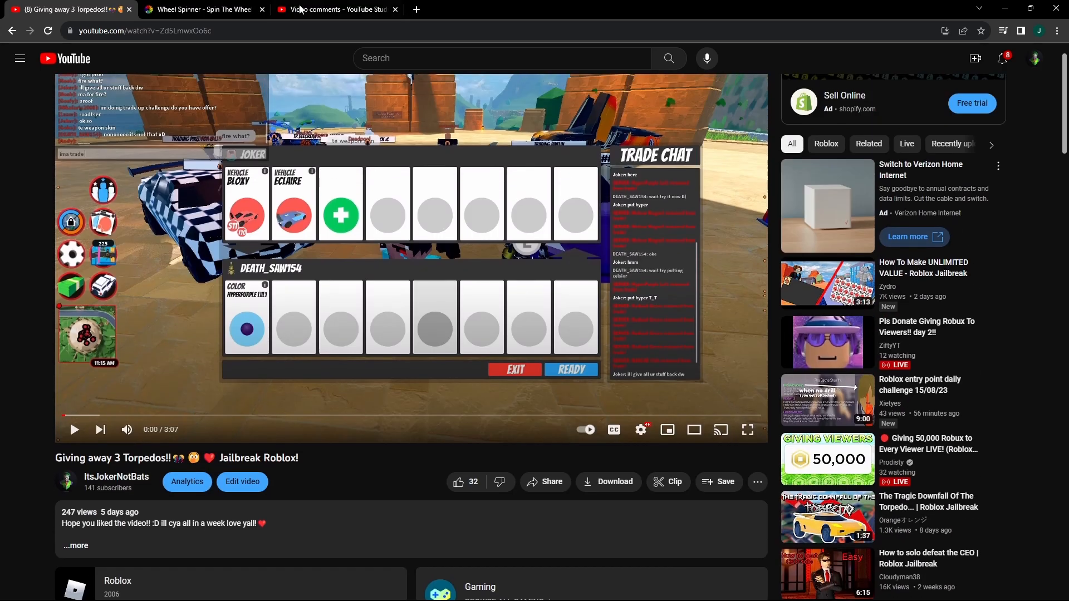
left_click(334, 10)
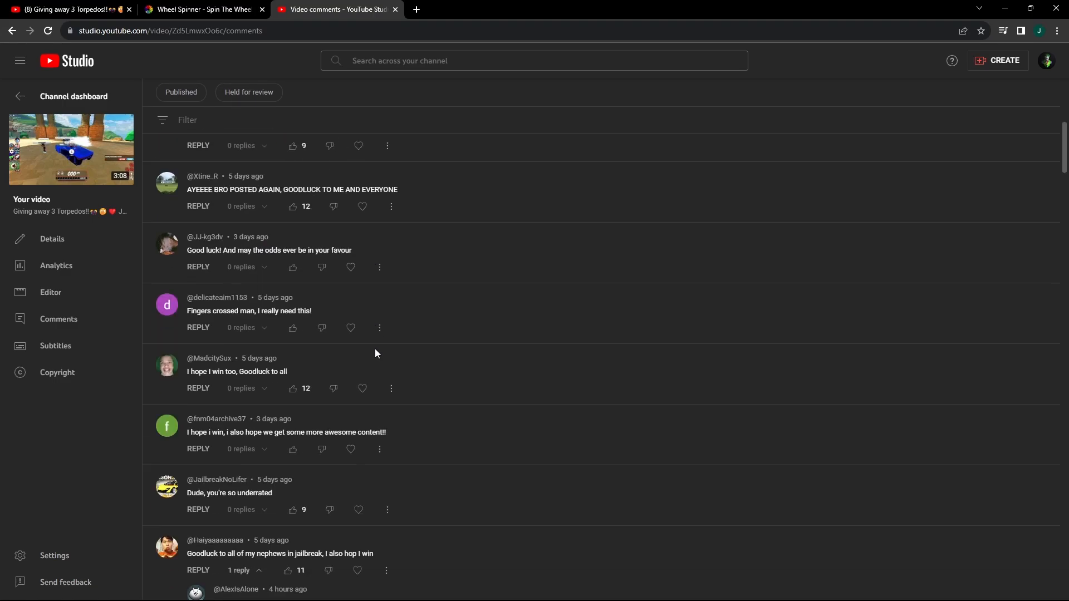
scroll("down", 3)
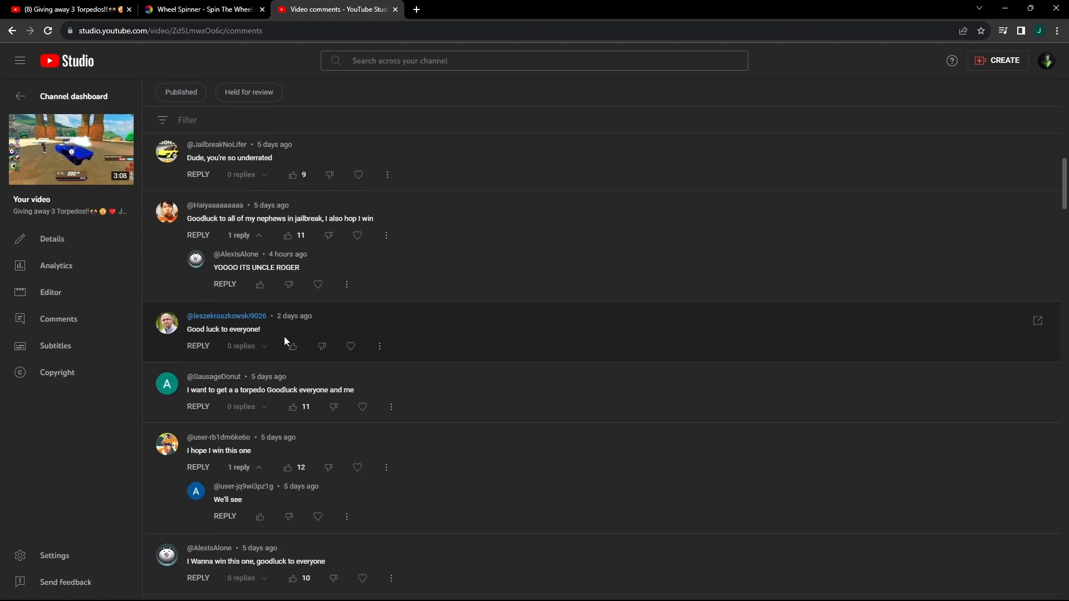
mouse_move(318, 286)
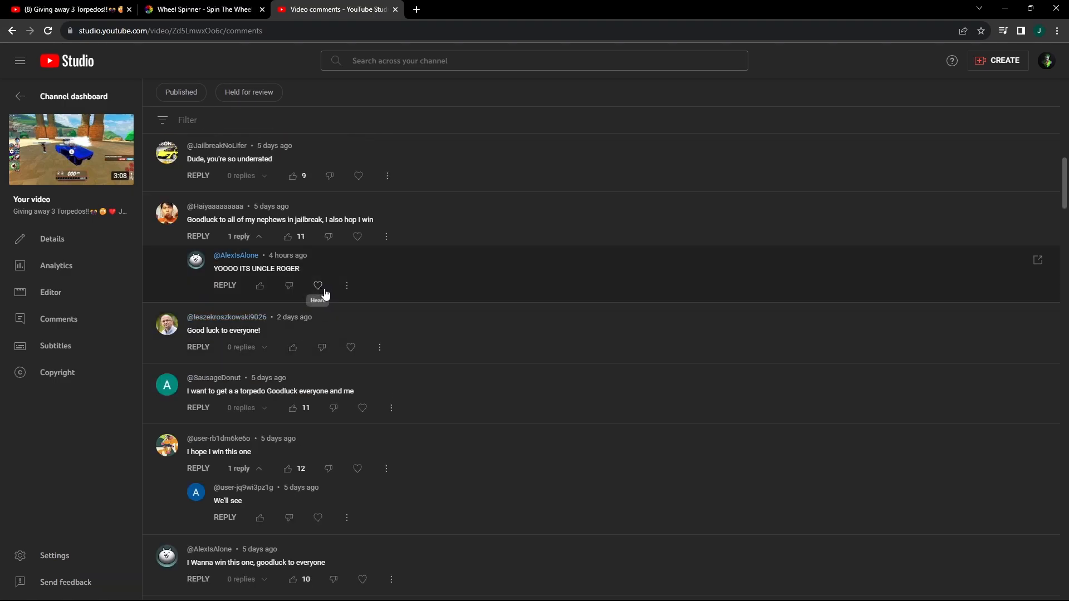
Return to the video's watch page, then switch to the Wheel Spinner name wheel
left_click(67, 10)
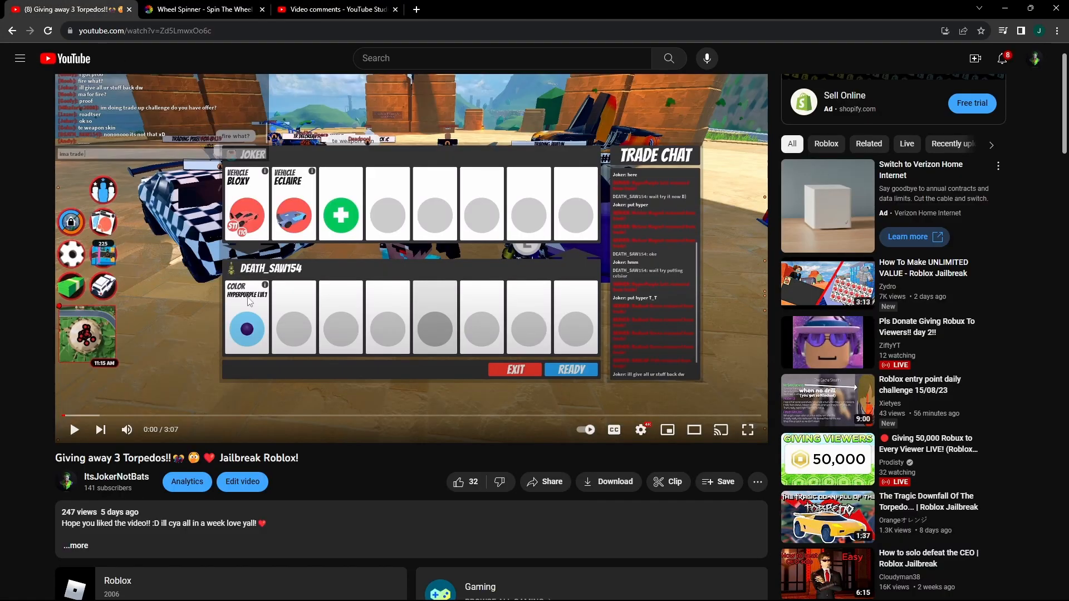
scroll("down", 3)
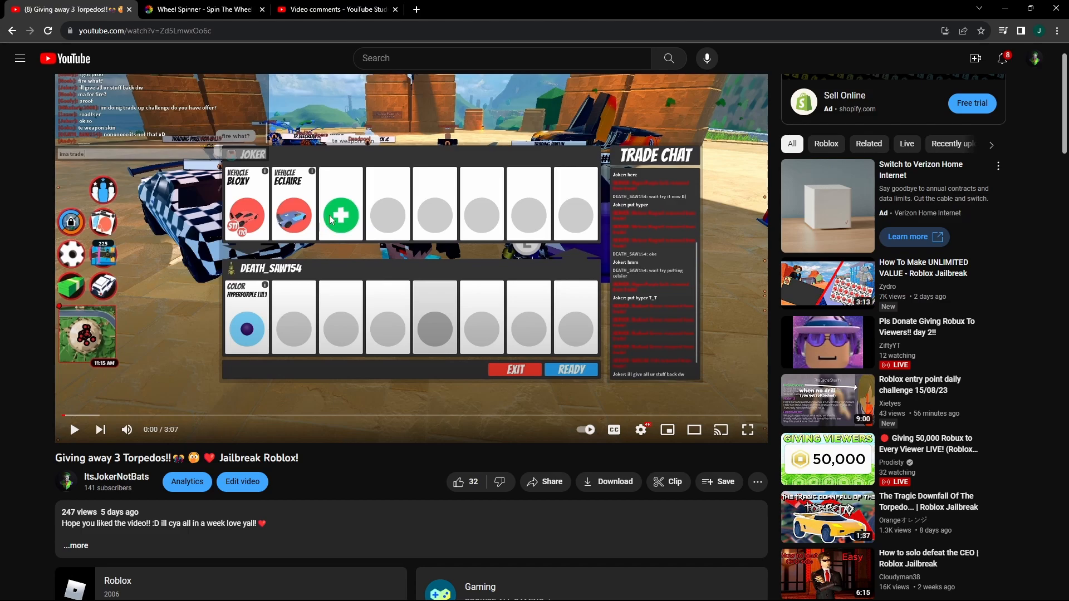
mouse_move(297, 308)
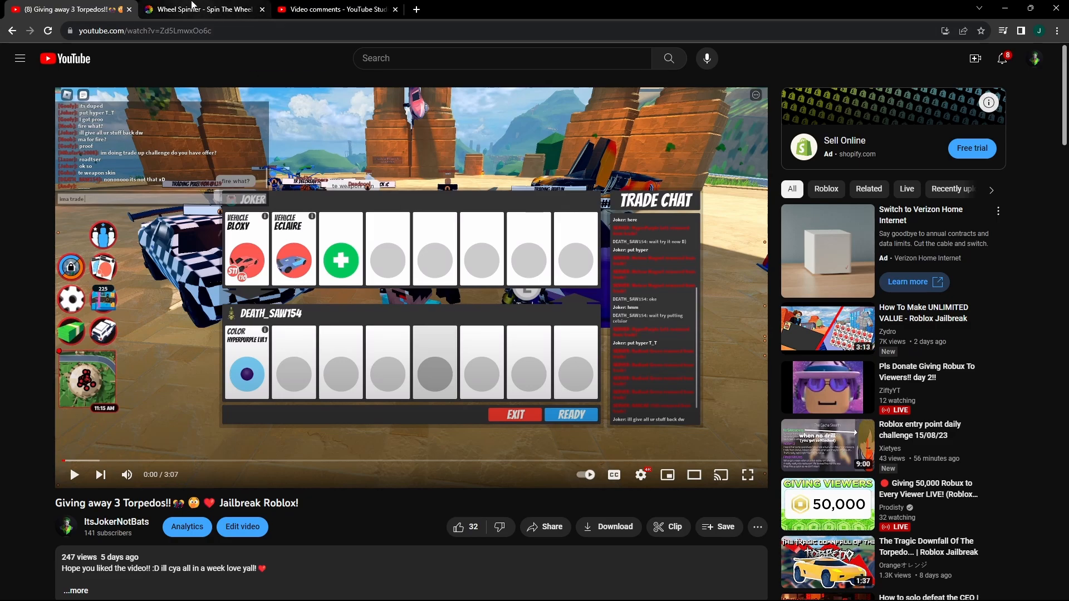
mouse_move(436, 325)
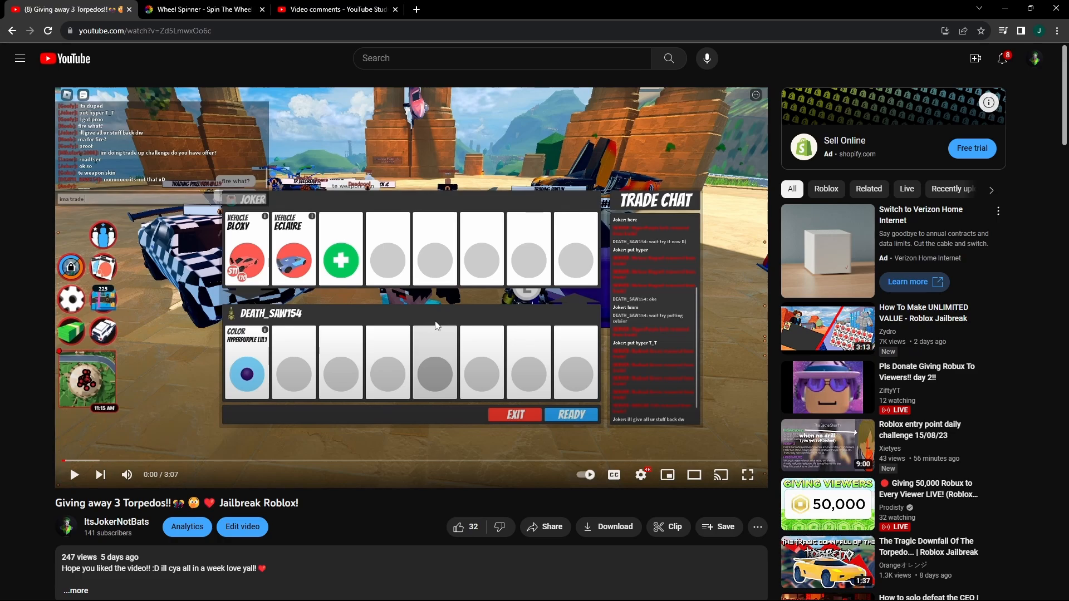
mouse_move(289, 101)
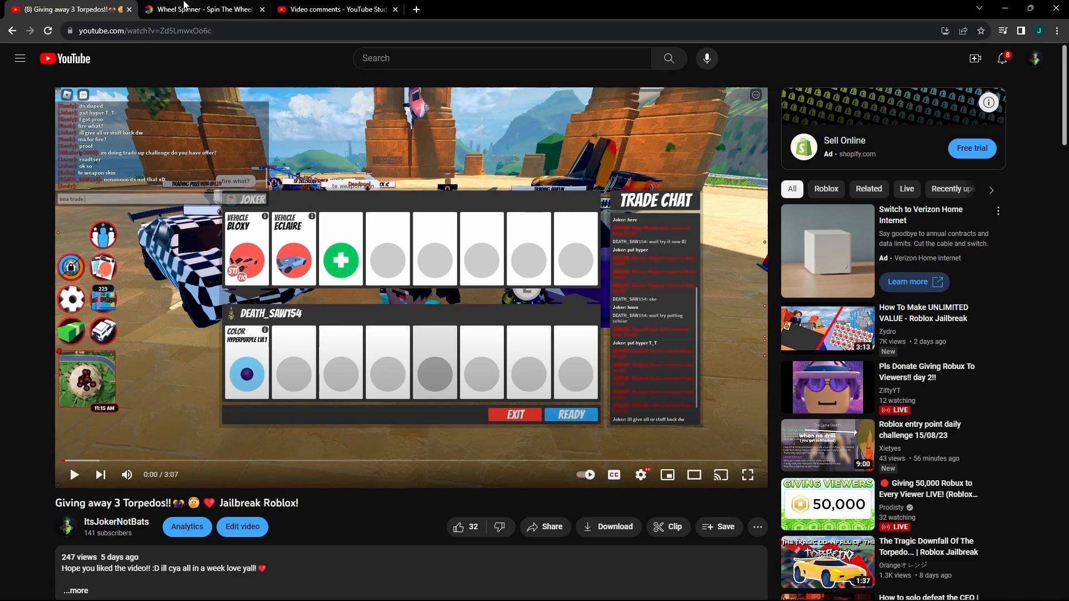
left_click(202, 9)
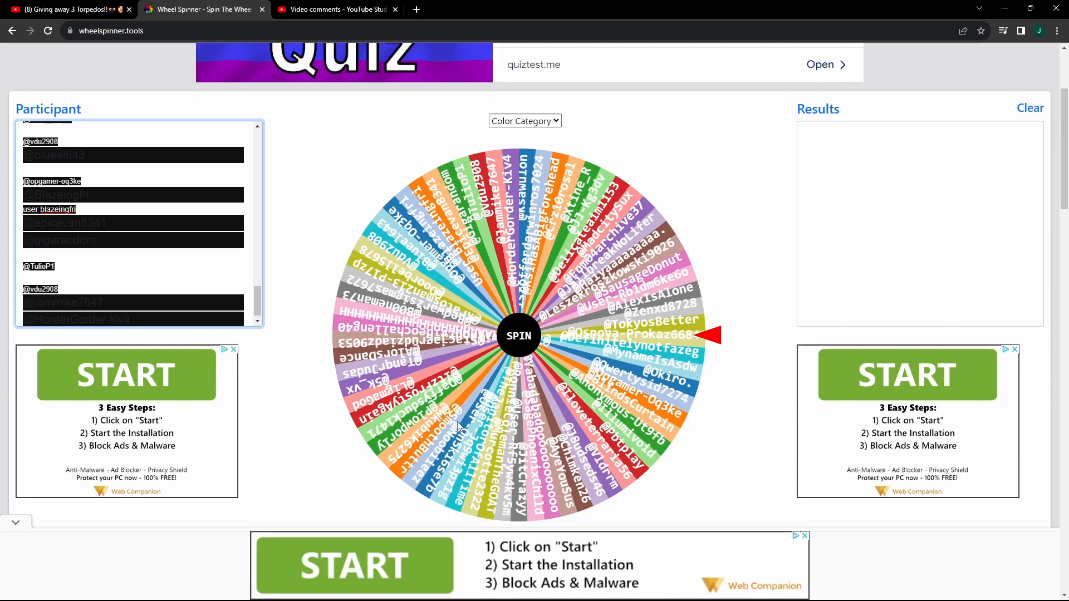
mouse_move(641, 251)
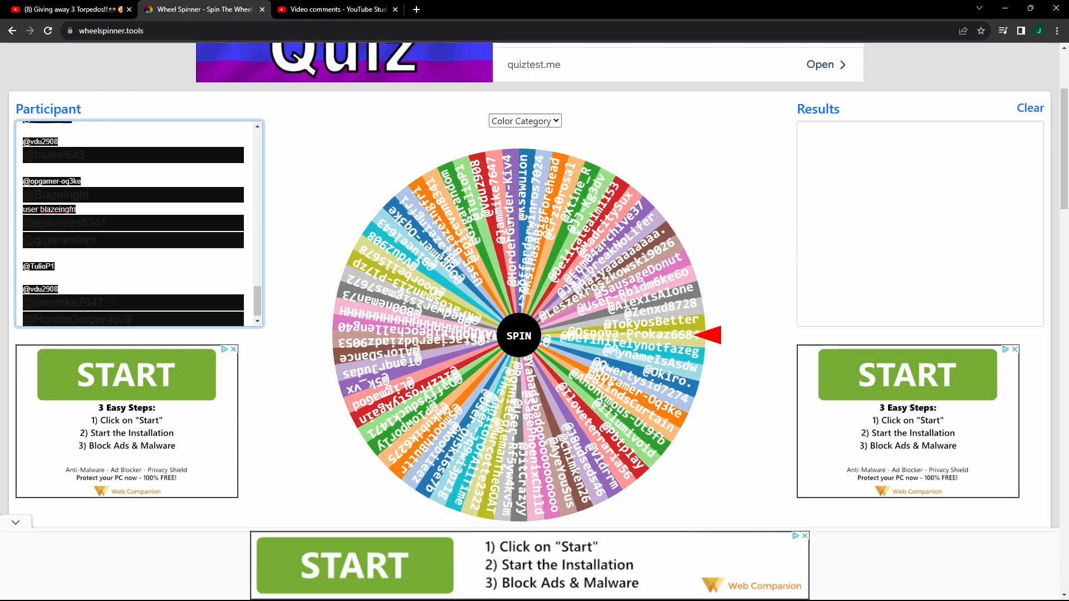
mouse_move(629, 352)
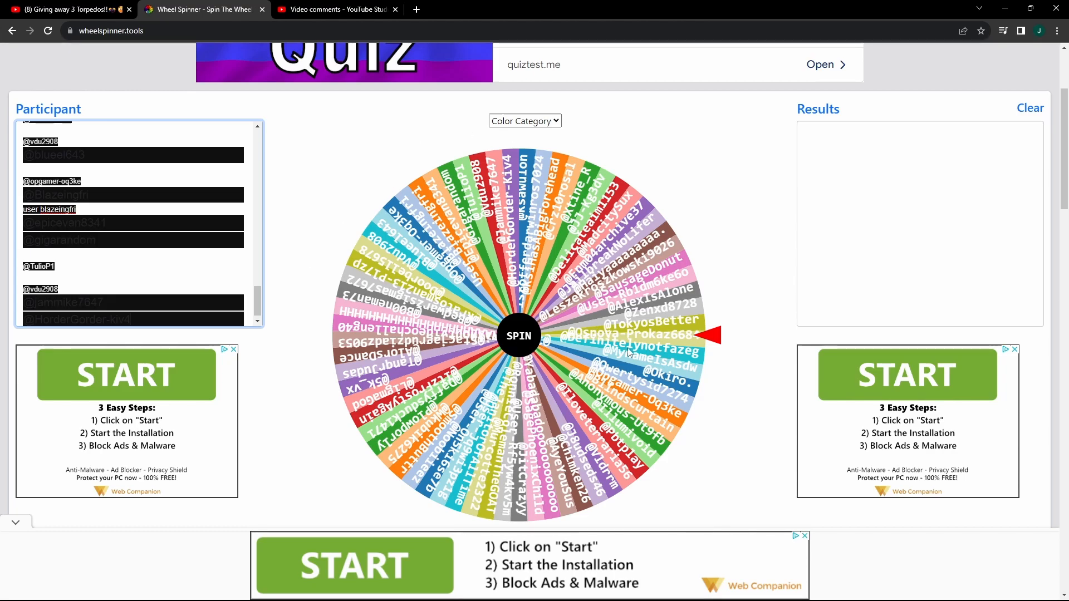
mouse_move(291, 259)
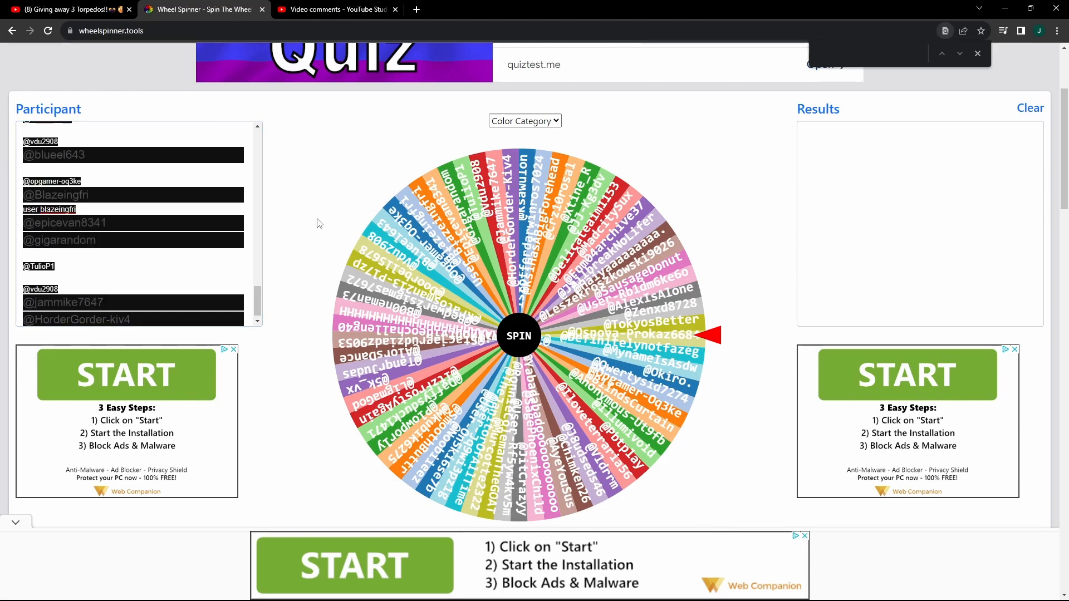
Search the Wheel Spinner page for the letter 'a'
type("a")
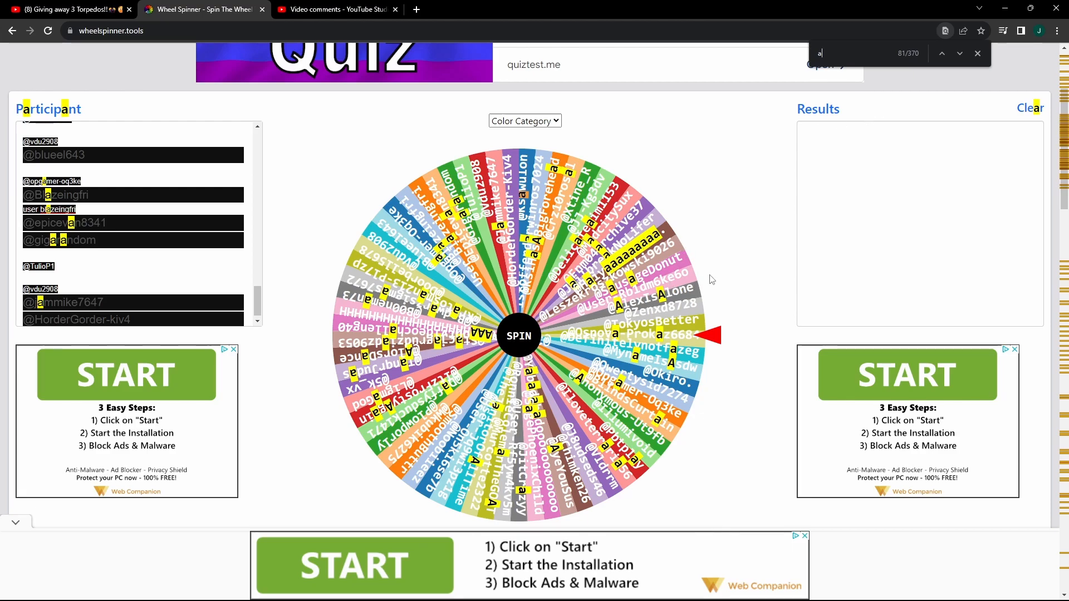
mouse_move(674, 492)
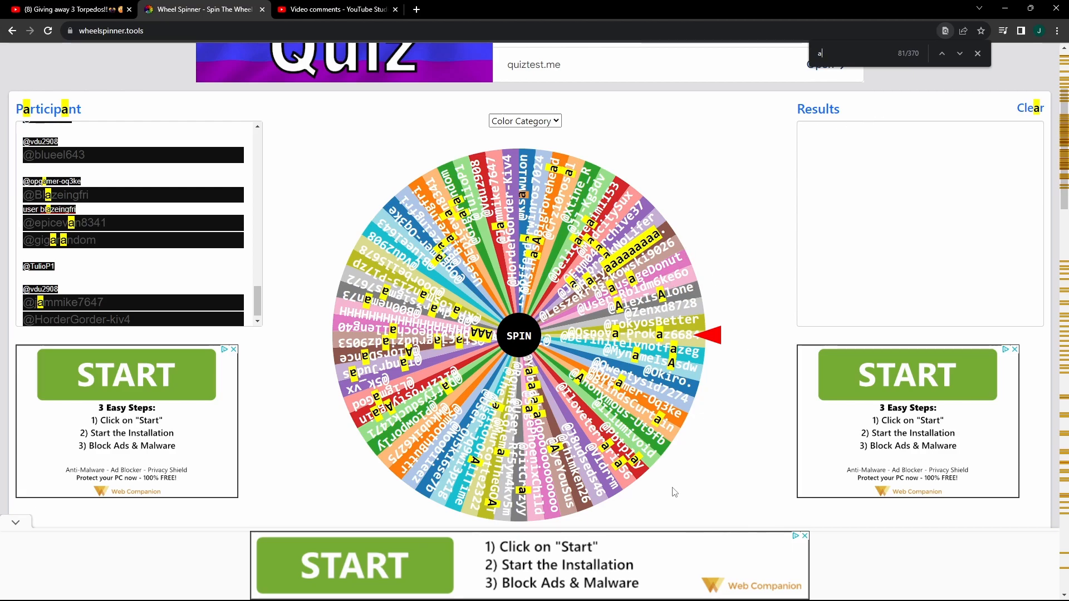
mouse_move(627, 307)
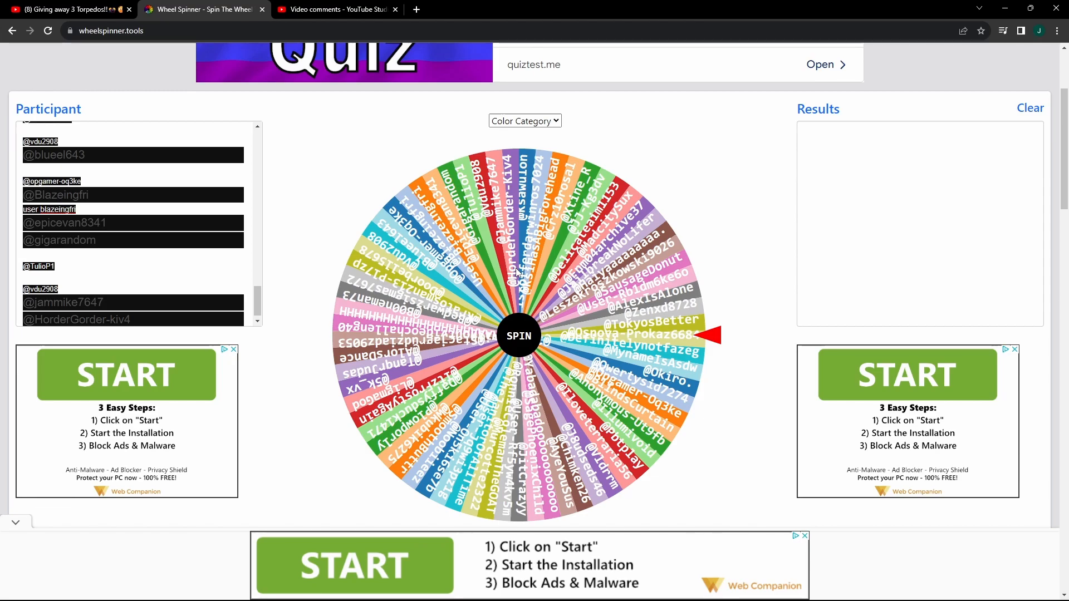
Back on the YouTube giveaway video, scrub the progress bar ahead to about 1:01
left_click(67, 9)
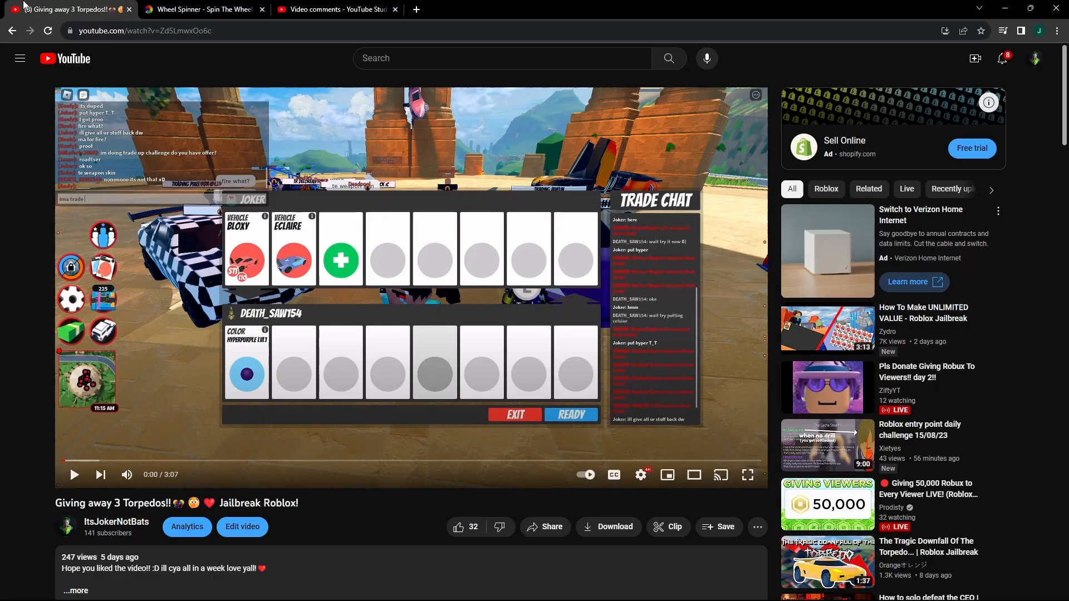
scroll("down", 3)
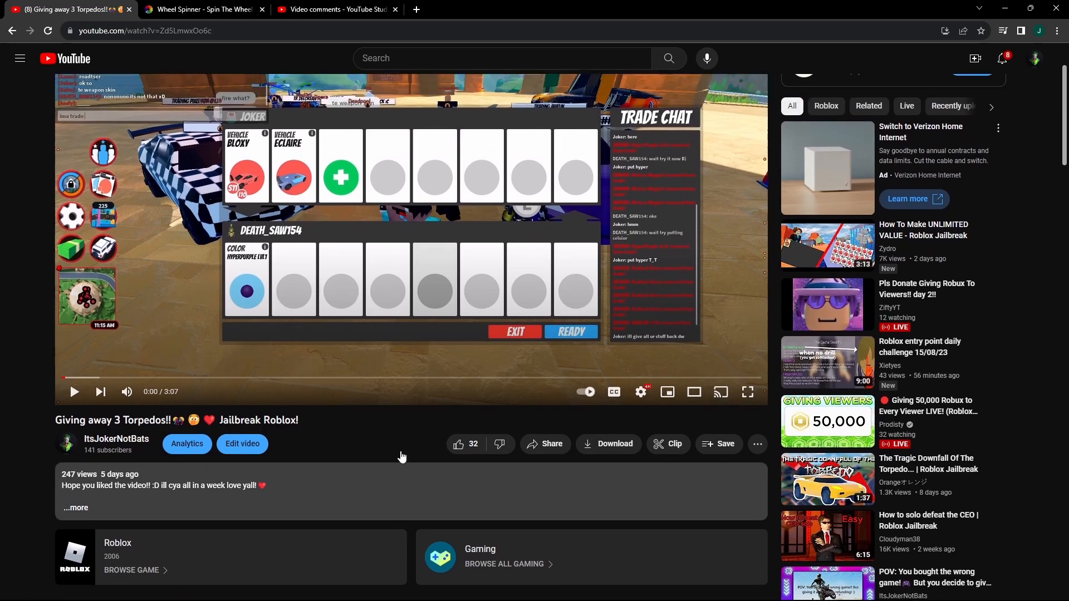
left_click(74, 392)
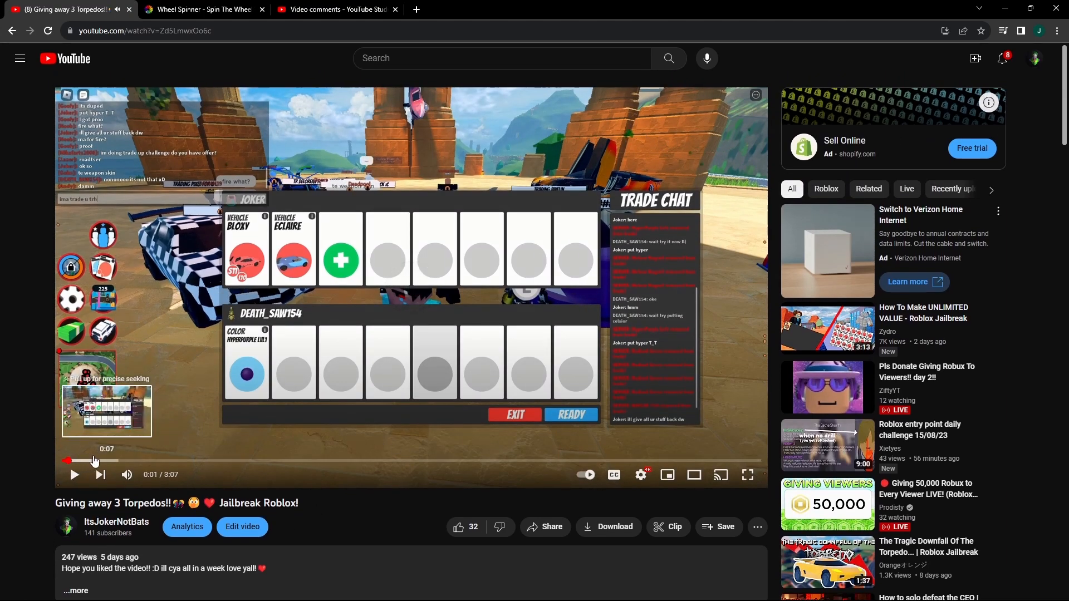
left_click_drag(94, 461, 251, 461)
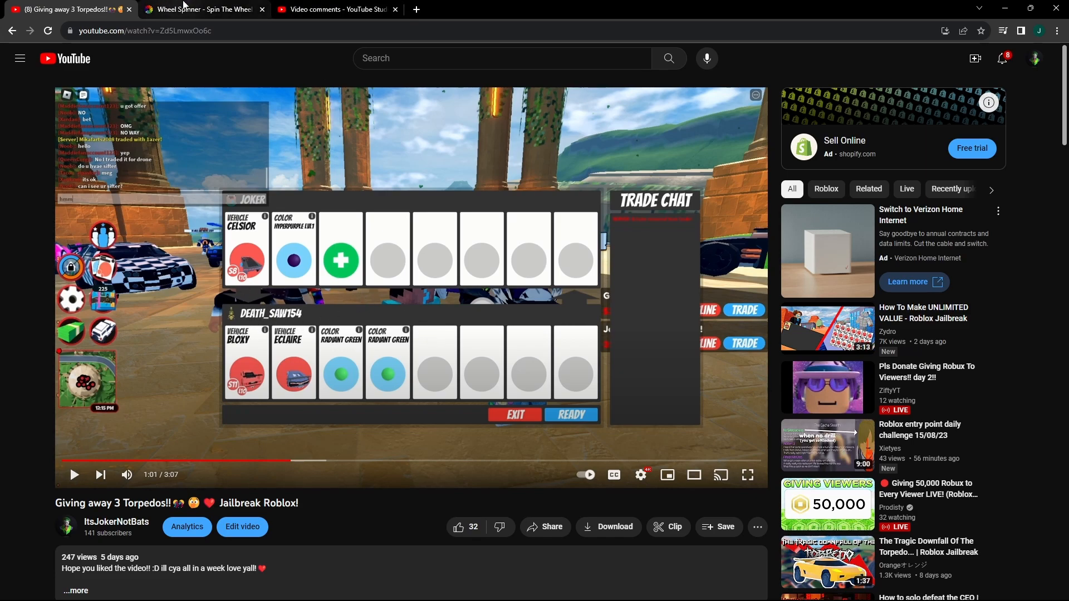
left_click(200, 10)
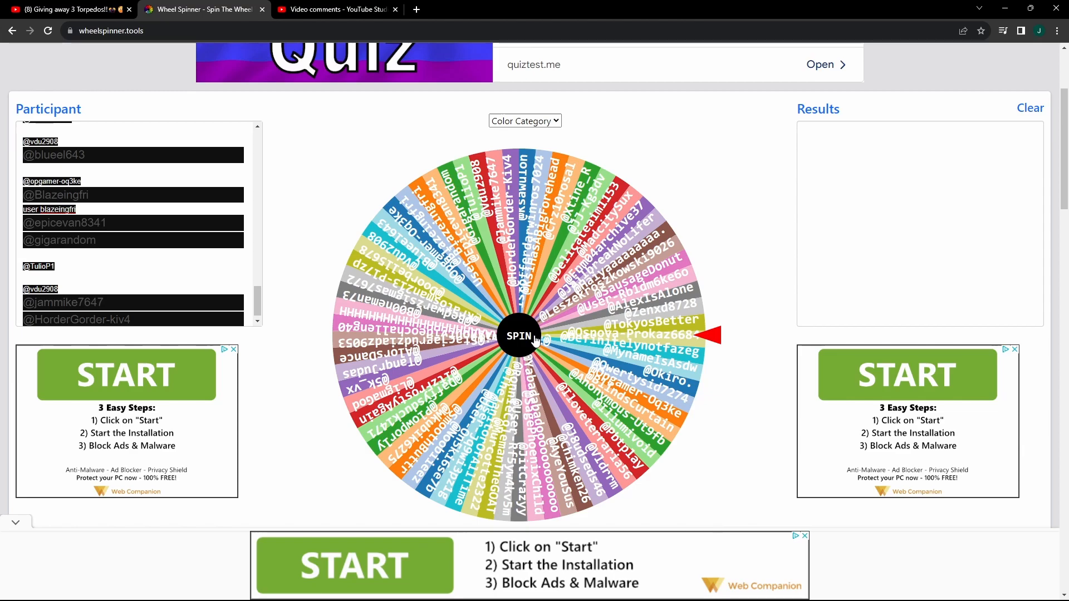
mouse_move(621, 422)
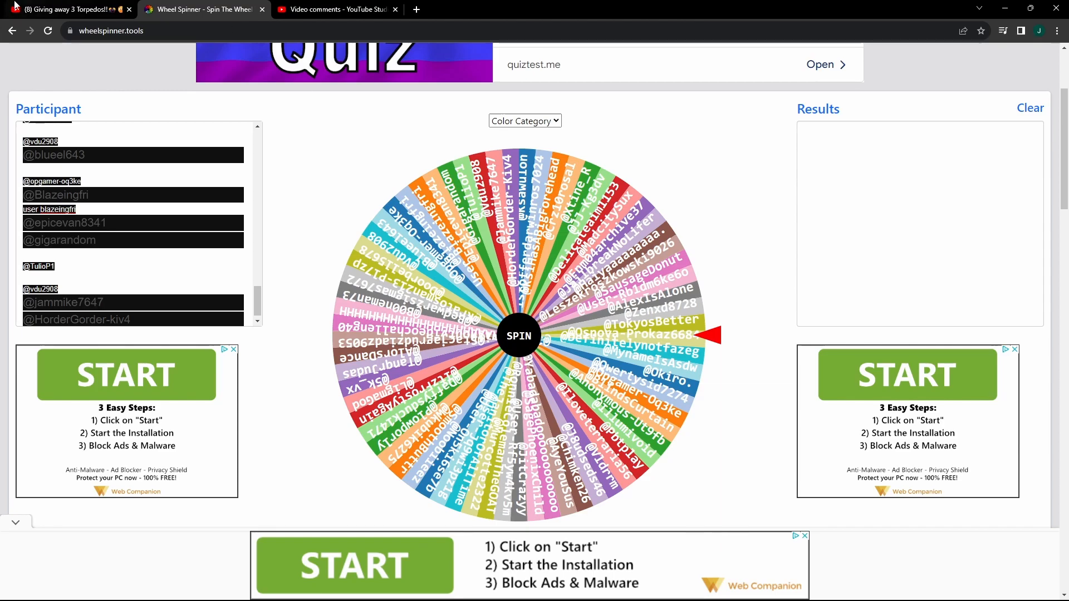
left_click(67, 9)
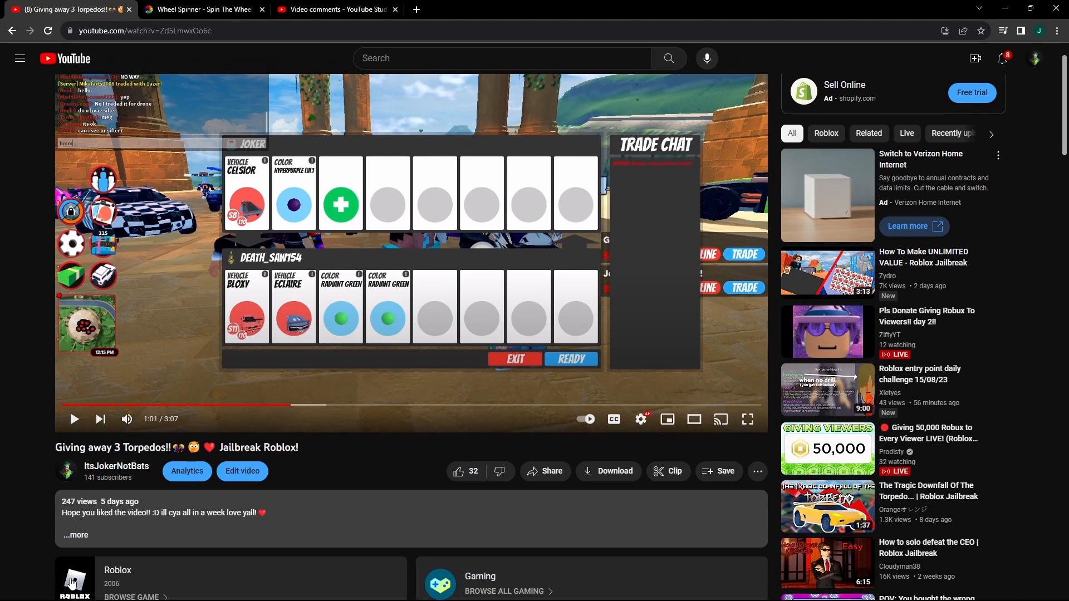
left_click(201, 10)
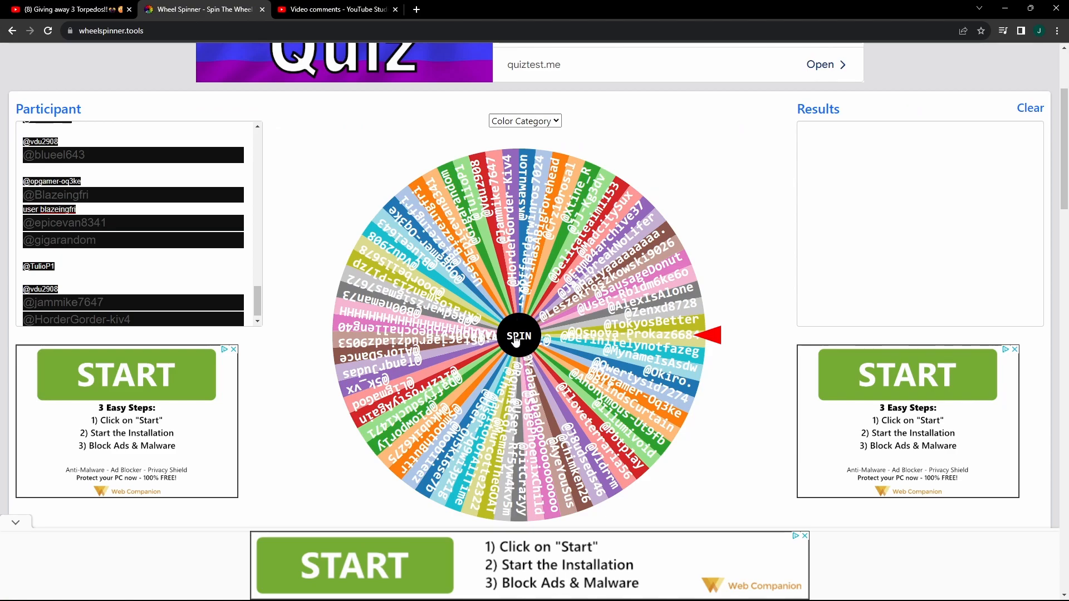
Spin the participant wheel until the result pop-up announces the first winner
left_click(518, 334)
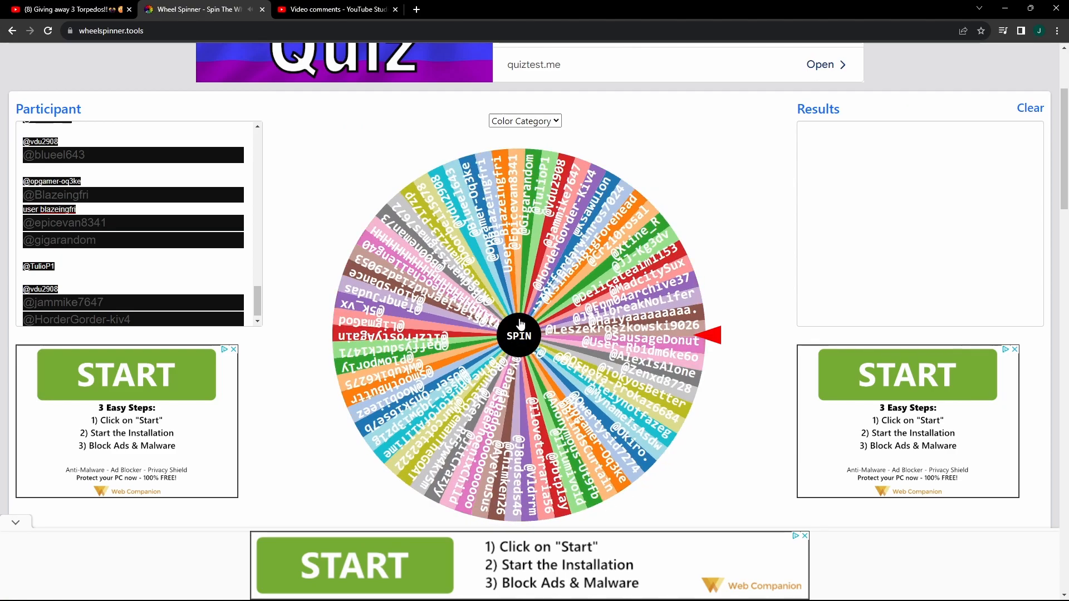
left_click(517, 335)
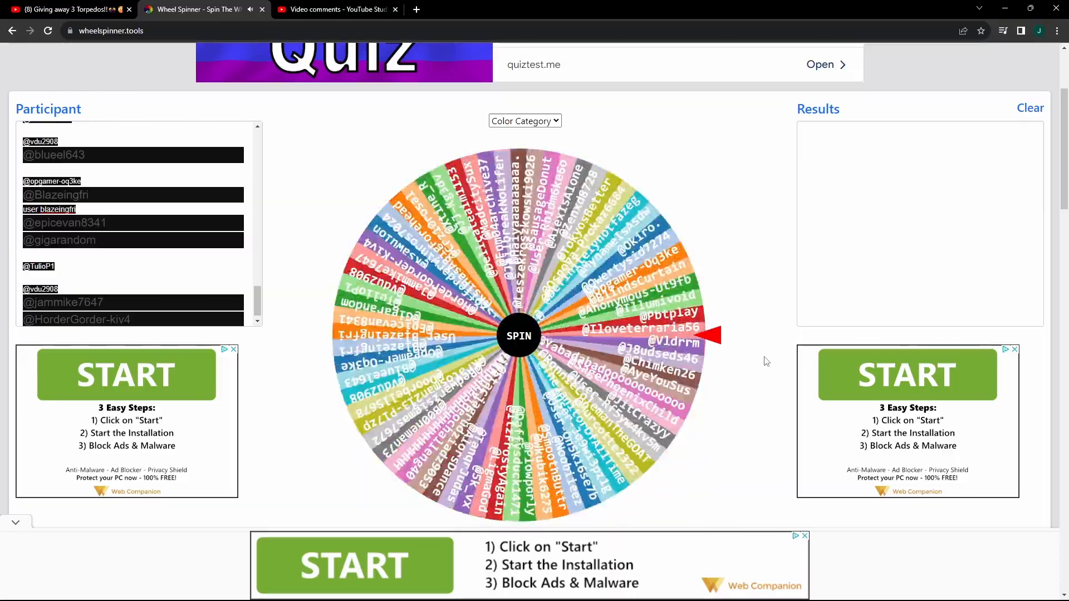
left_click(518, 336)
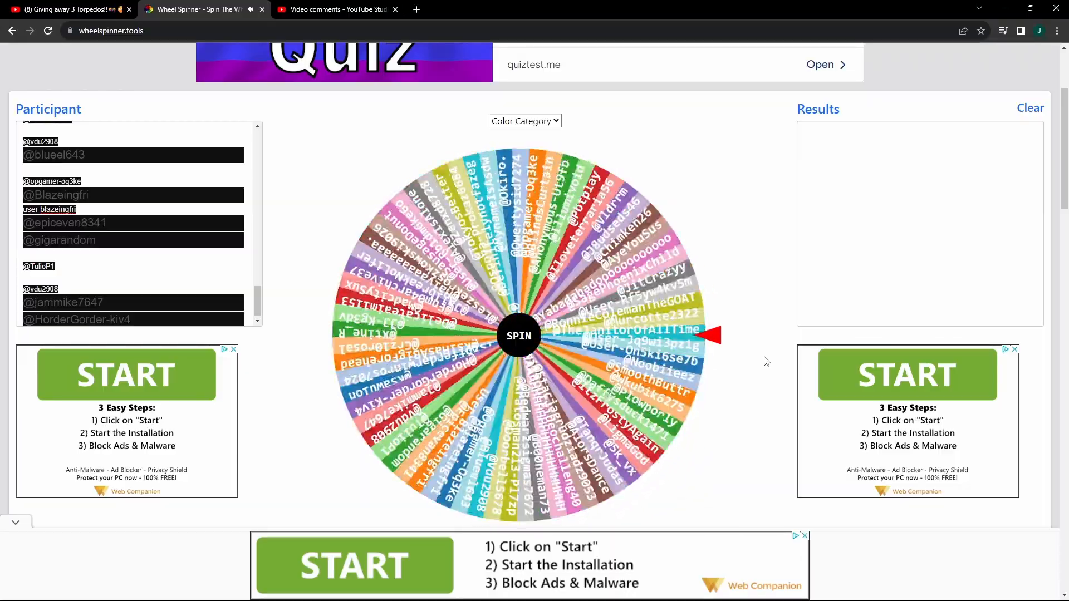
left_click(518, 335)
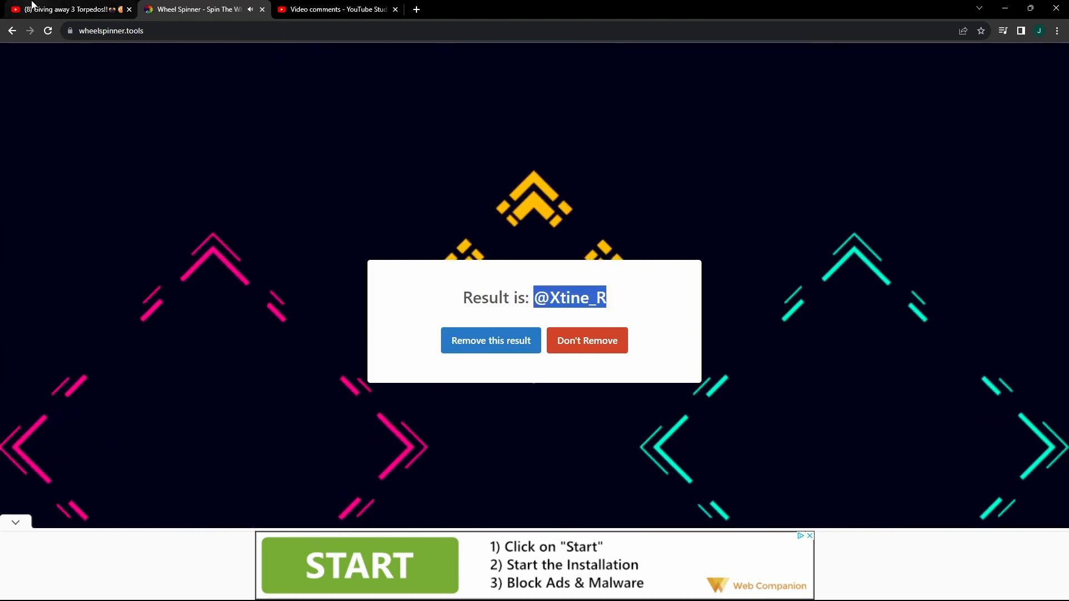
left_click(67, 10)
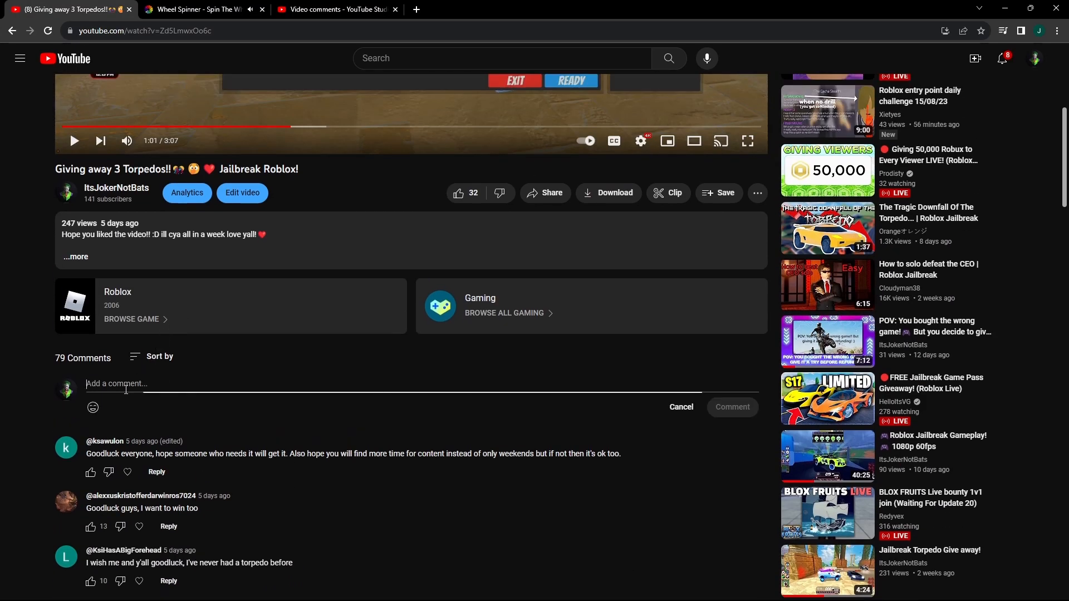
type("@Xtine_R")
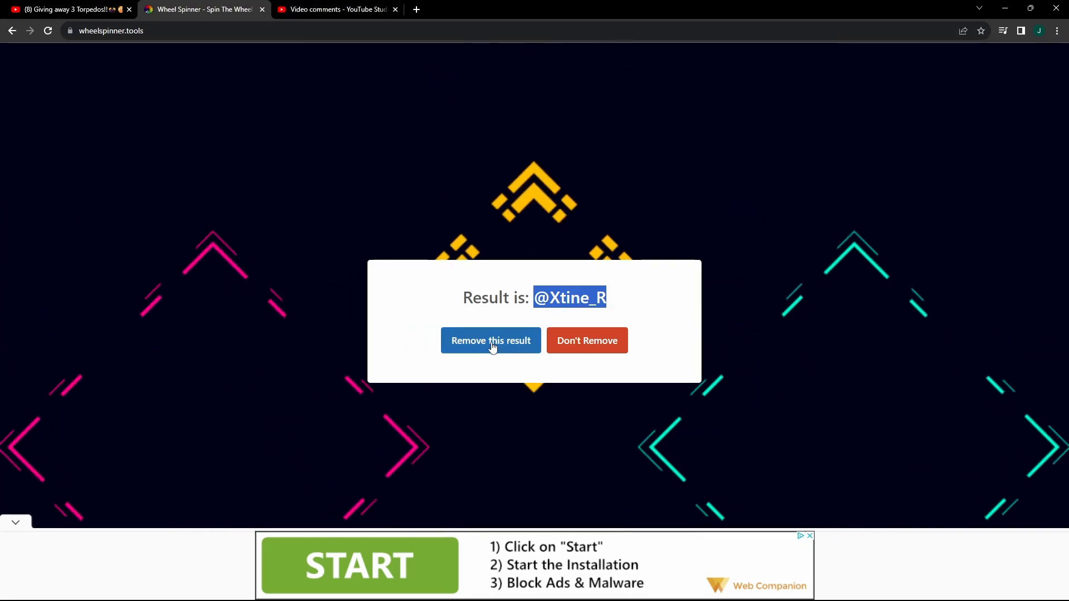
Remove the first winner, spin again, and select the second winner's name for YouTube
left_click(586, 340)
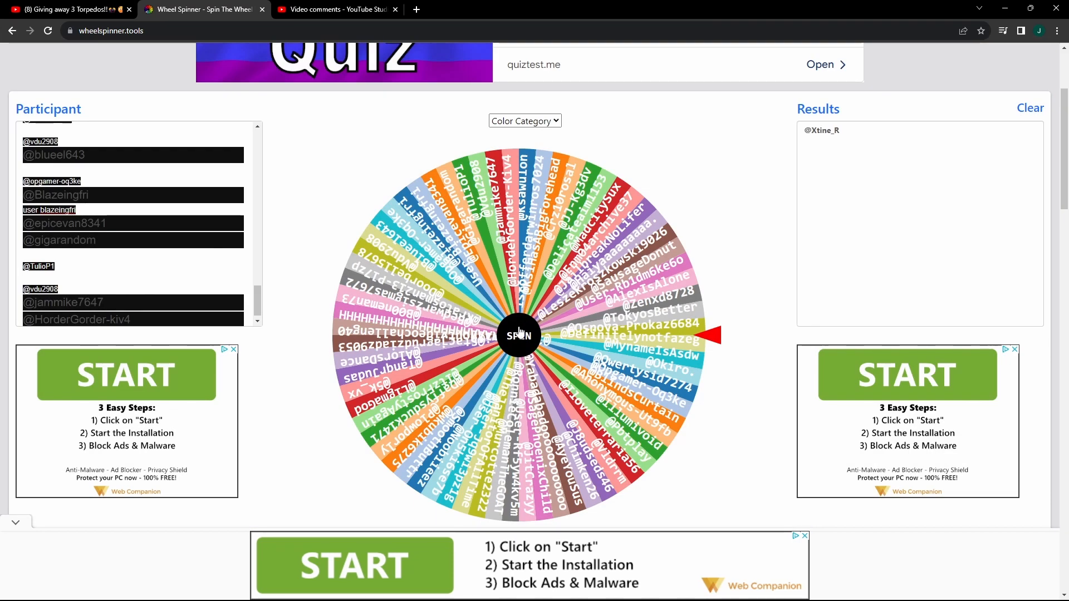
left_click(518, 334)
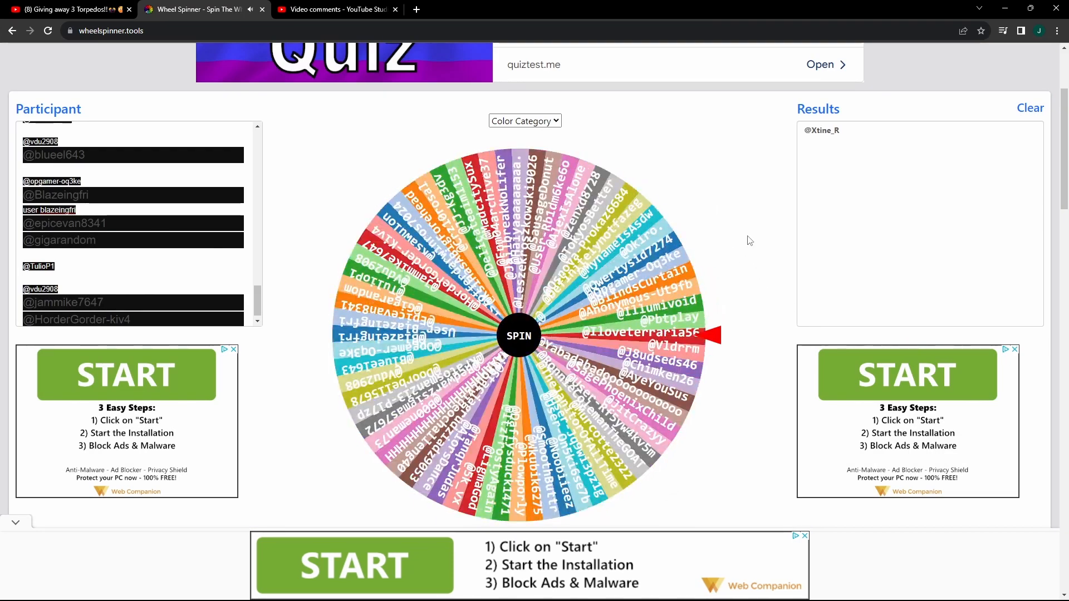
left_click(519, 335)
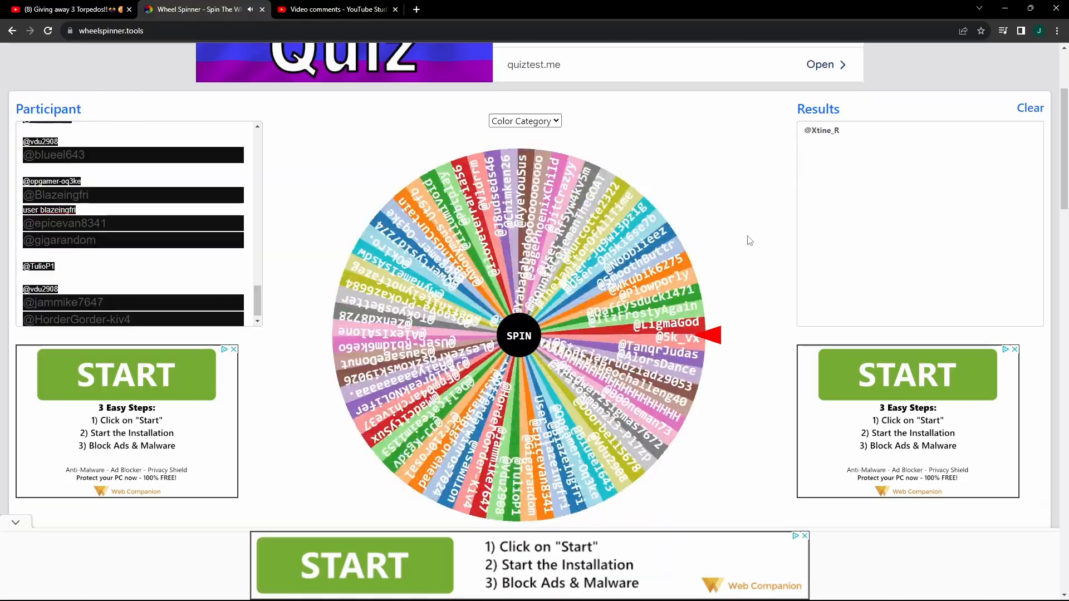
left_click(518, 335)
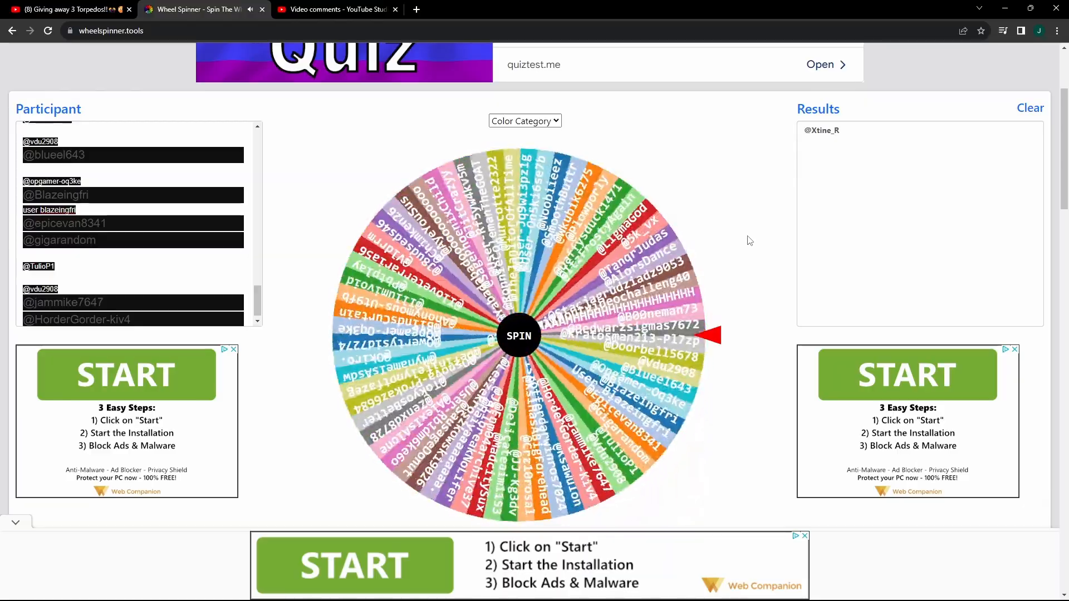
left_click(518, 335)
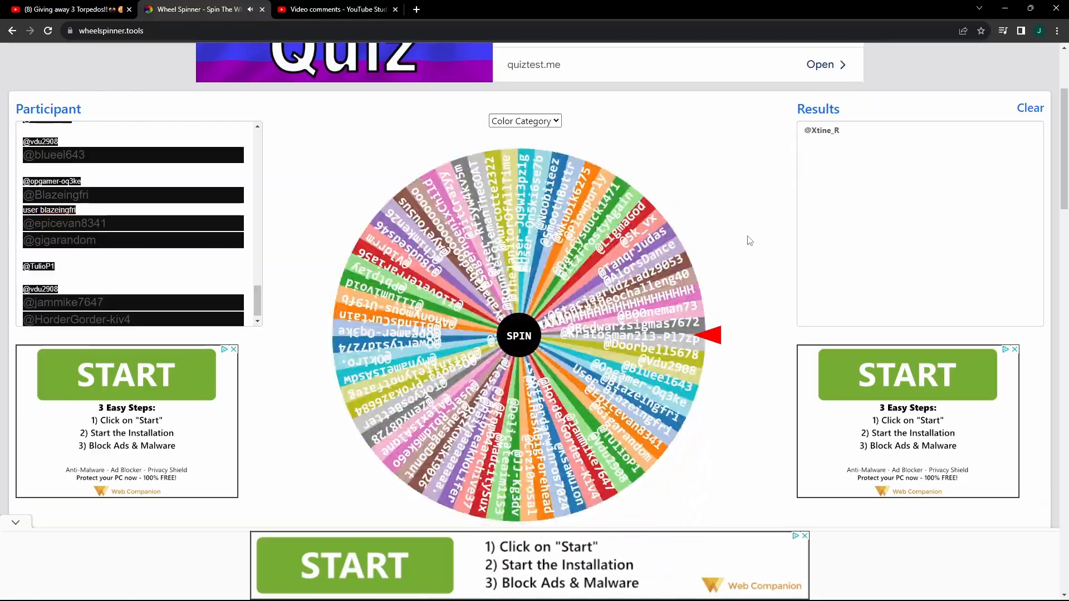
left_click(518, 335)
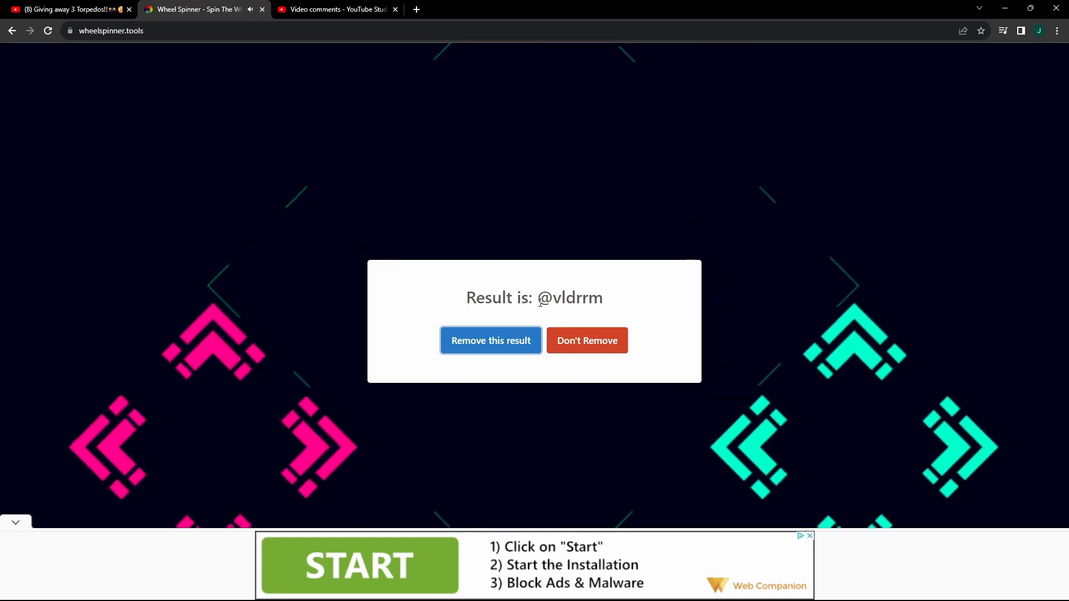
double_click(569, 298)
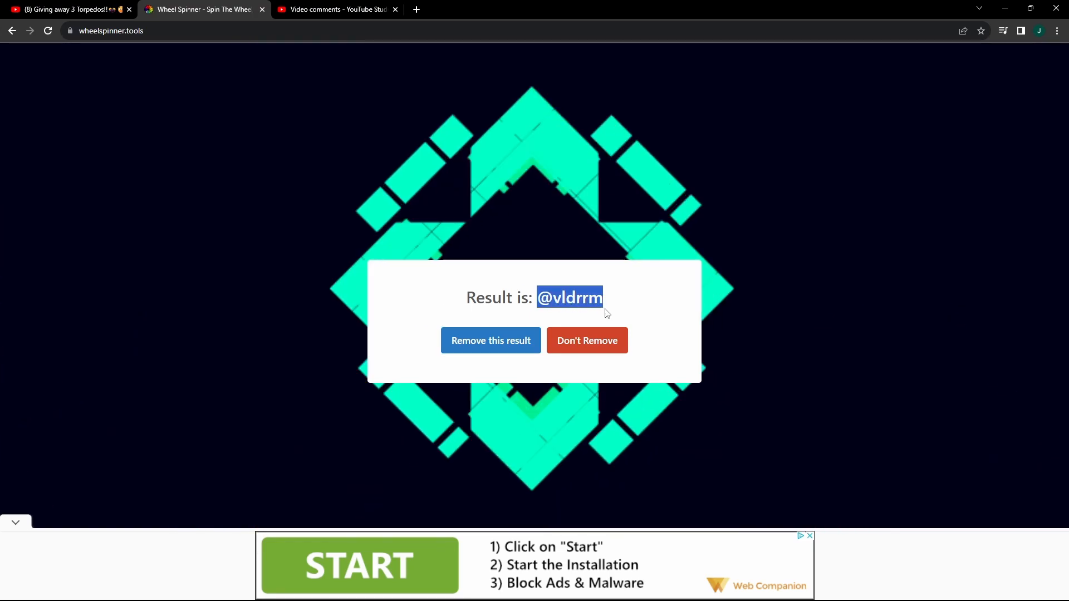
left_click(67, 10)
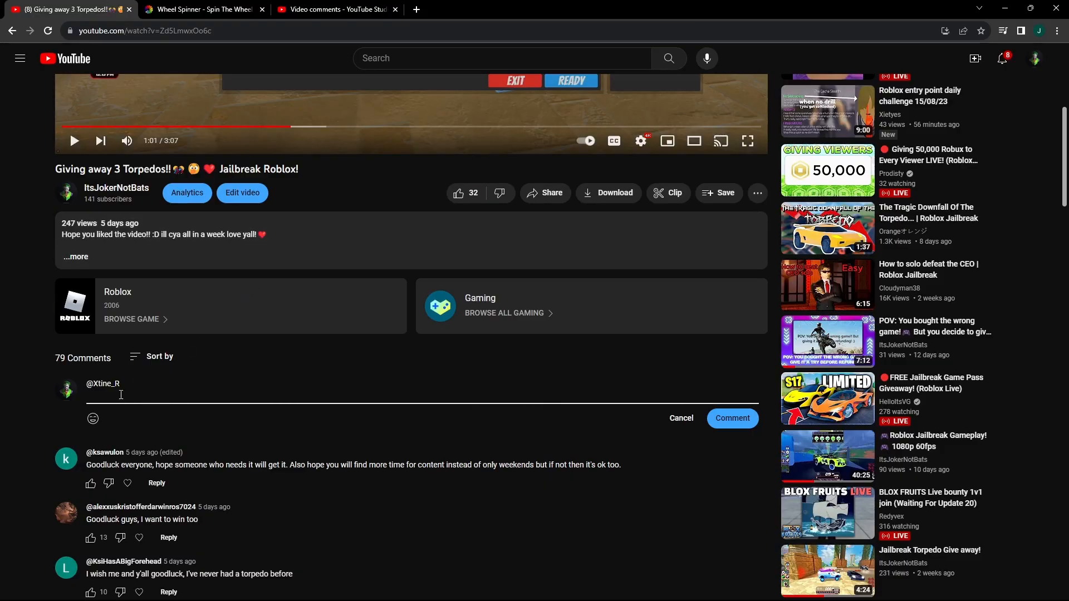
type("@vldrrm")
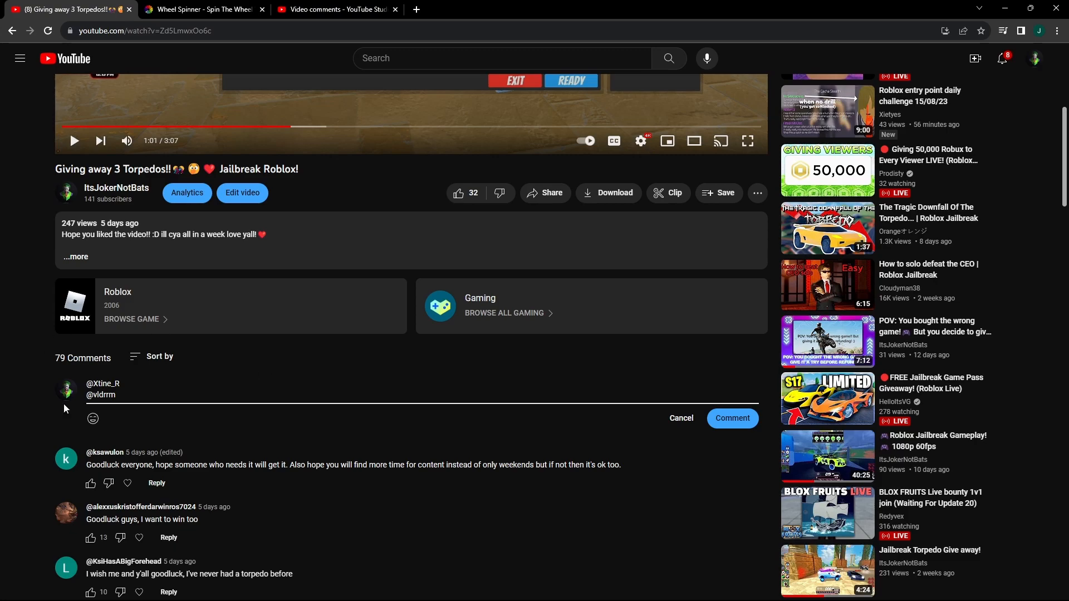
mouse_move(281, 360)
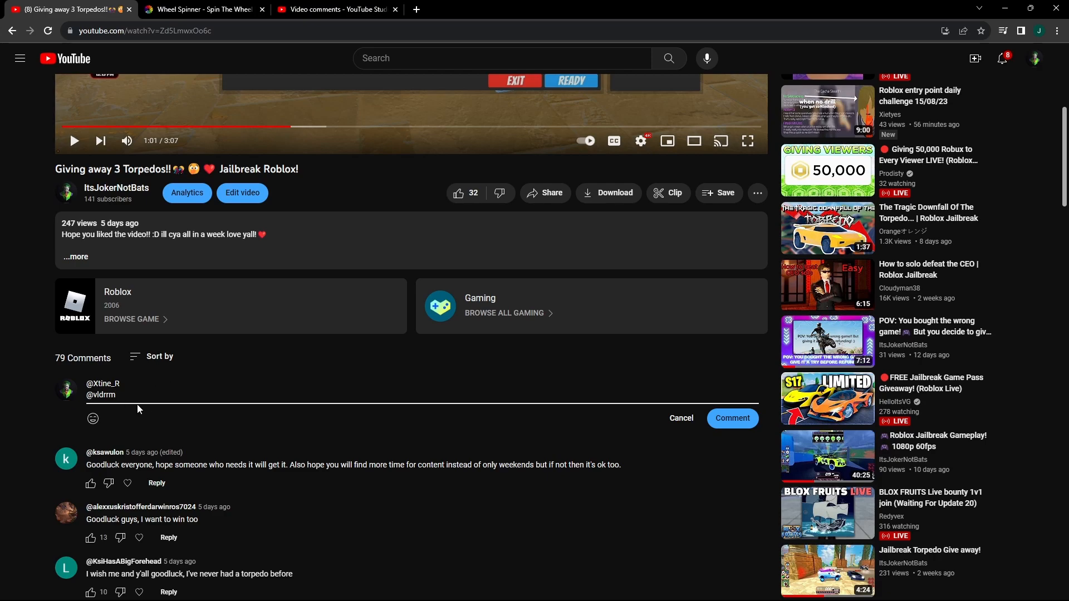
type("It")
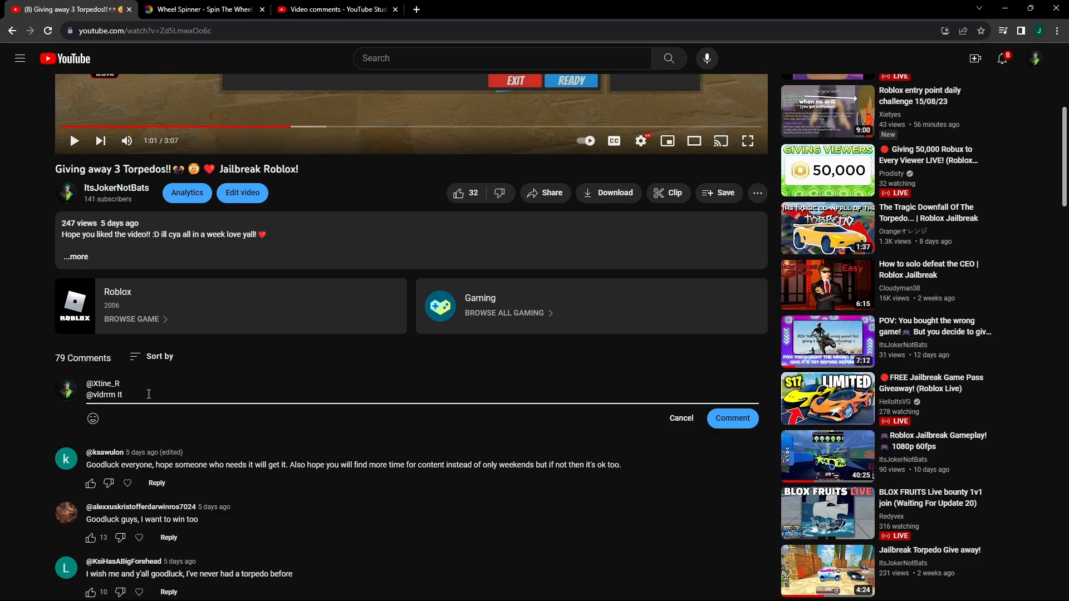
type("ItsJoker")
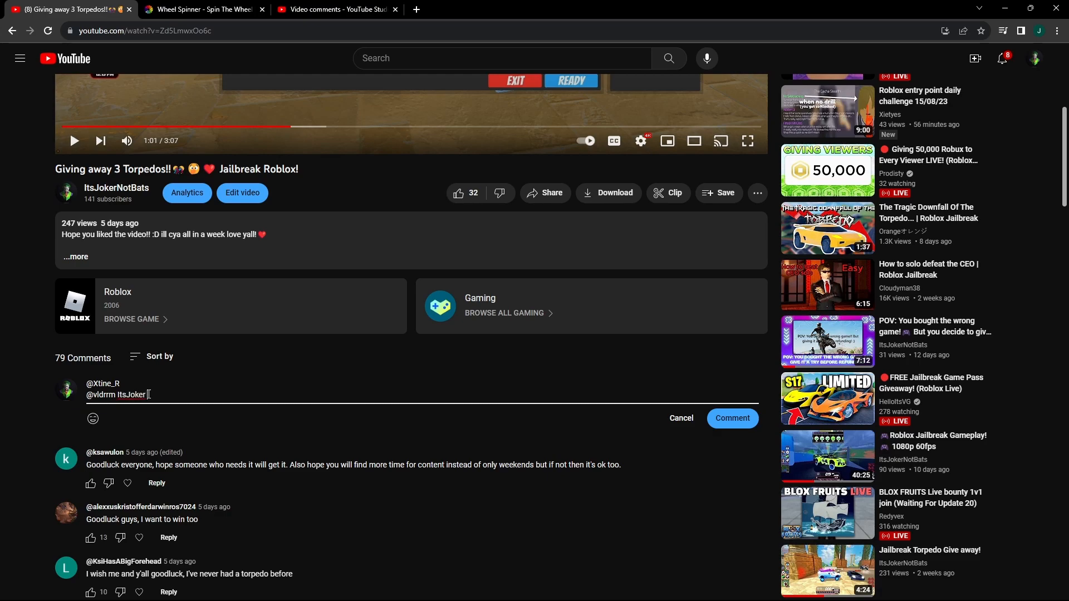
type("God")
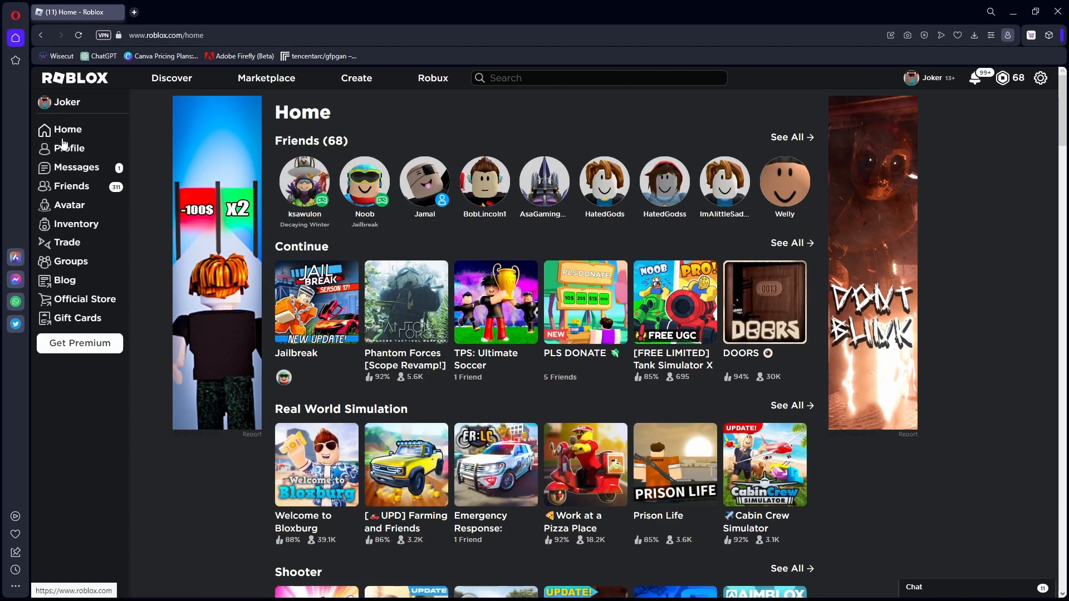
left_click(70, 149)
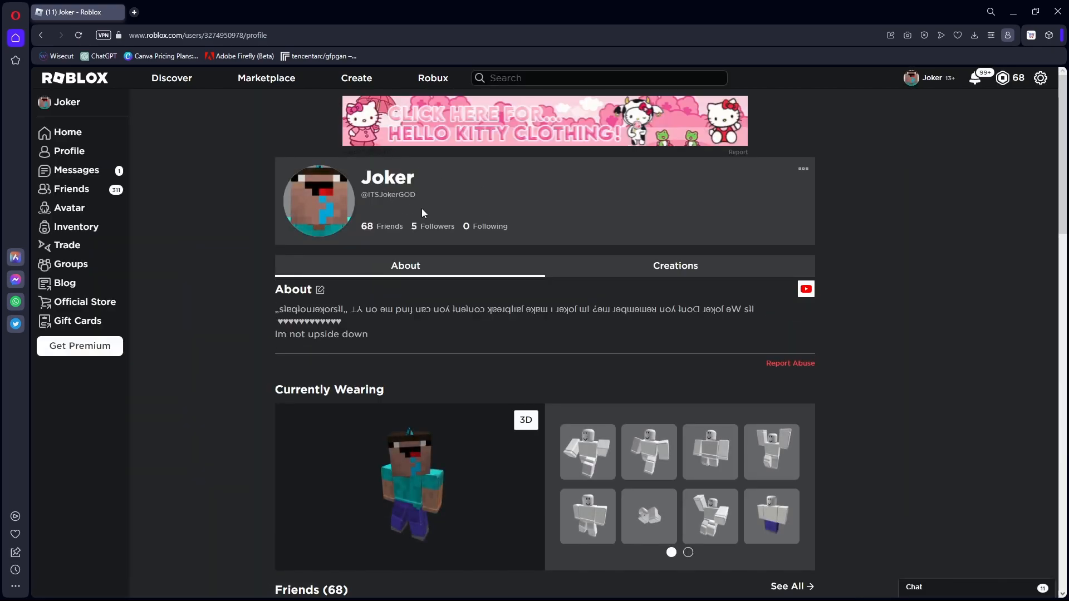
double_click(388, 195)
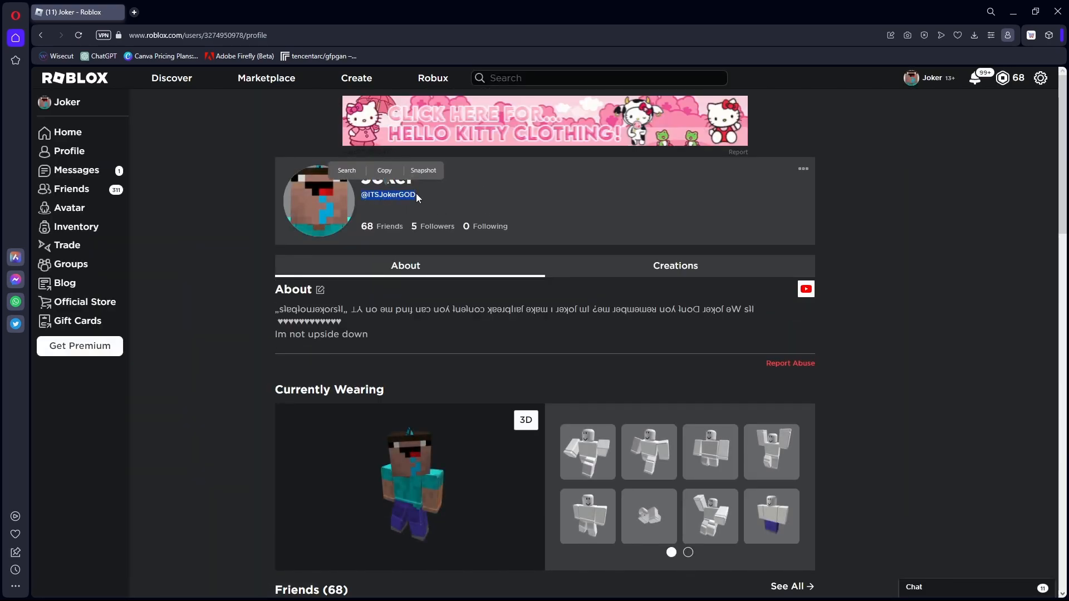
mouse_move(938, 4)
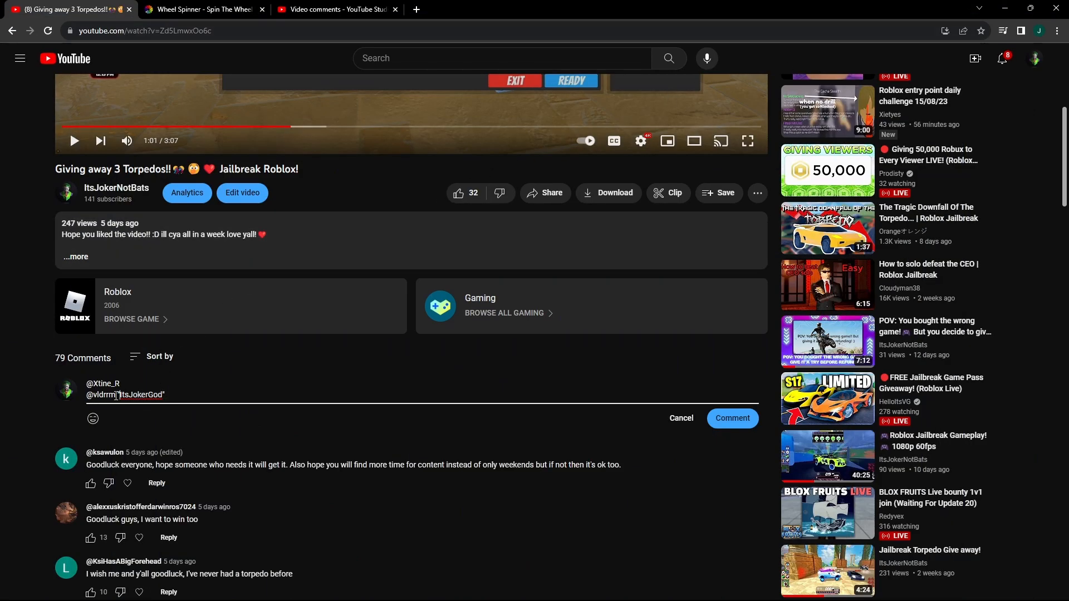
Paste over the quoted username in the comment draft, then return to Wheel Spinner
double_click(135, 395)
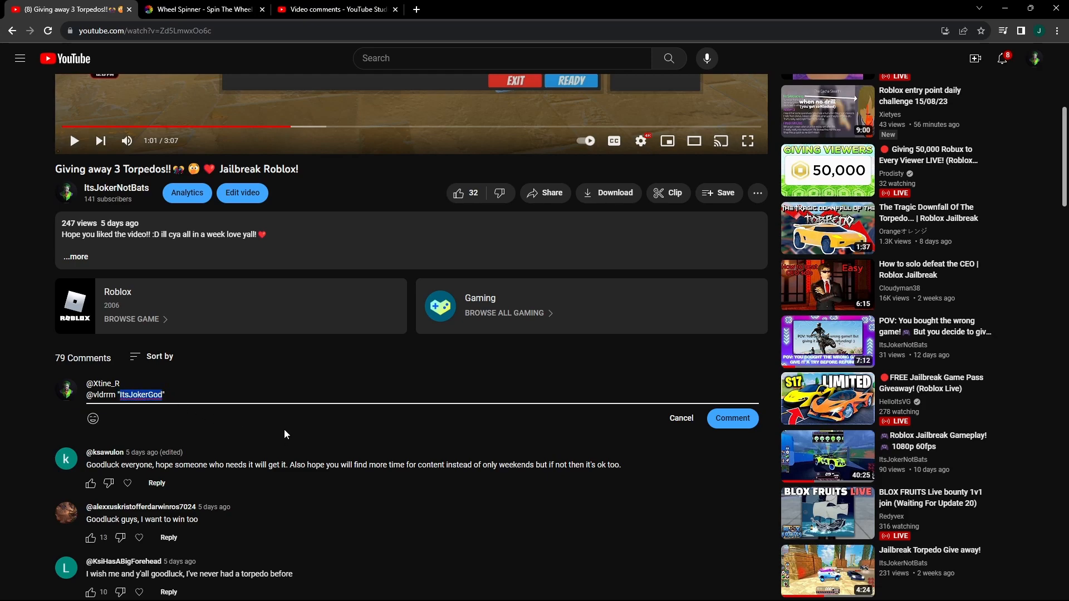
left_click(202, 9)
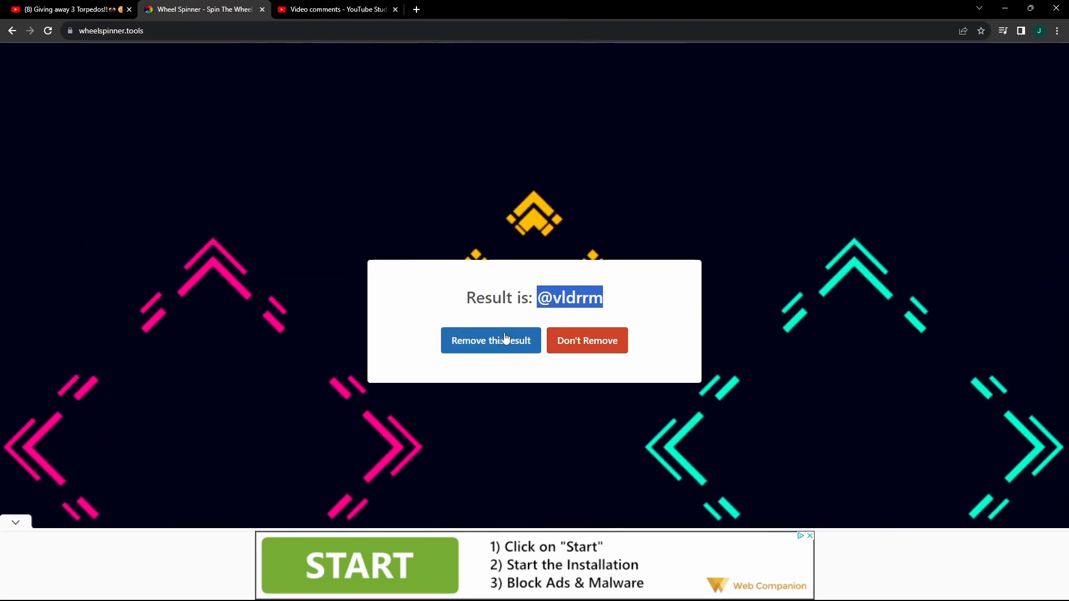
Remove the second winner, recolour the wheel from Type 2 to Type 3, and spin again
left_click(587, 340)
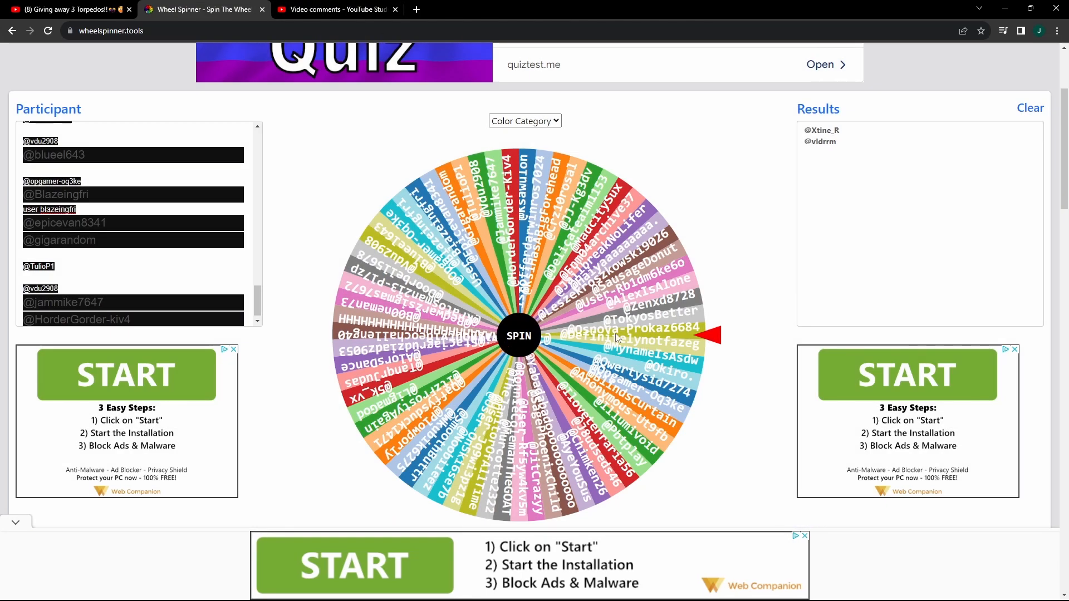
mouse_move(759, 149)
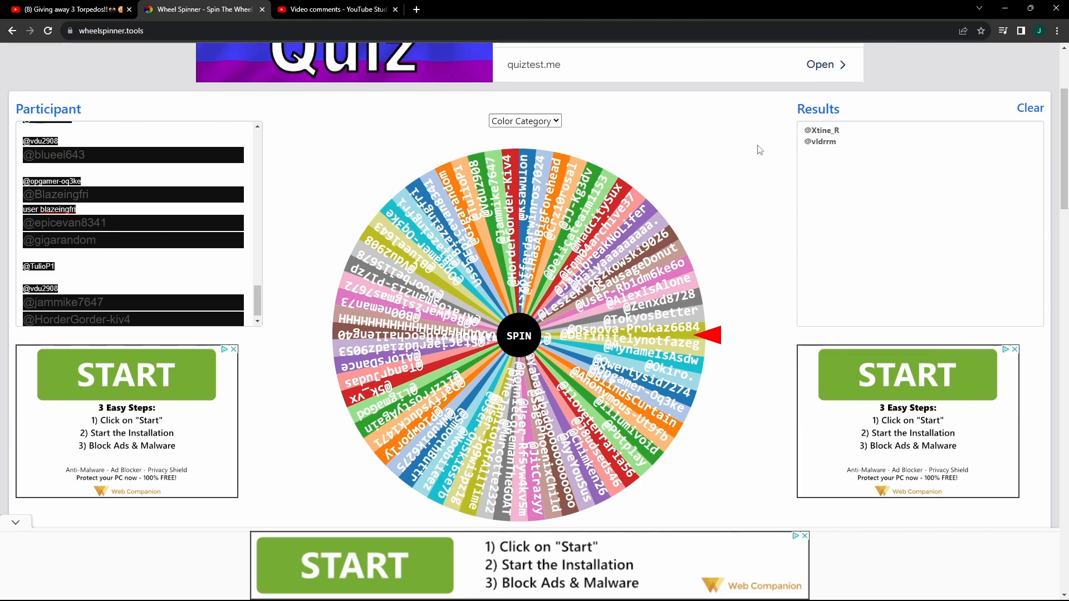
left_click_drag(805, 130, 837, 143)
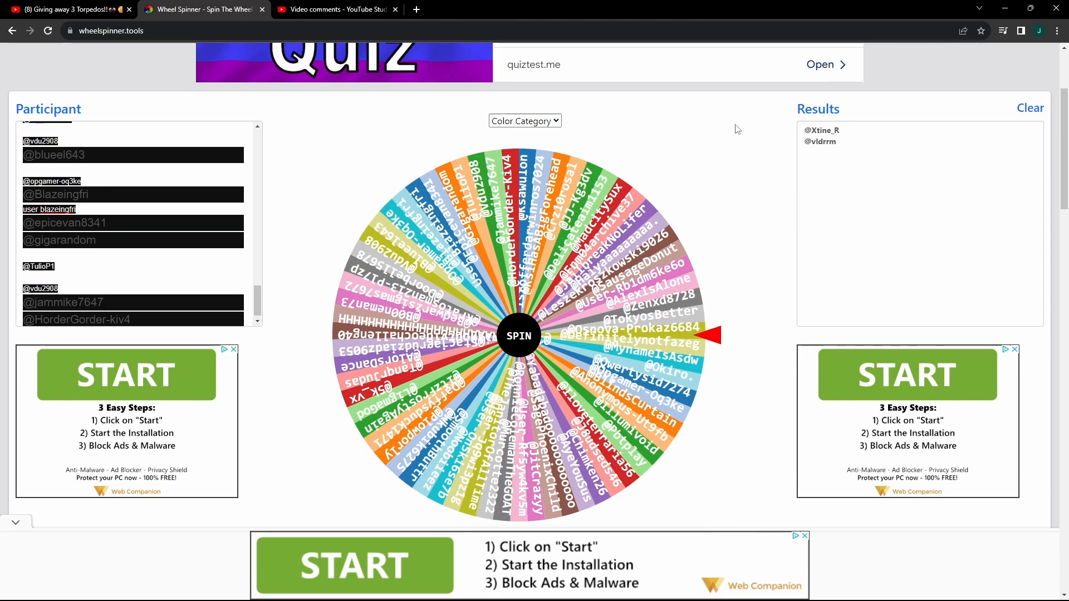
left_click(525, 121)
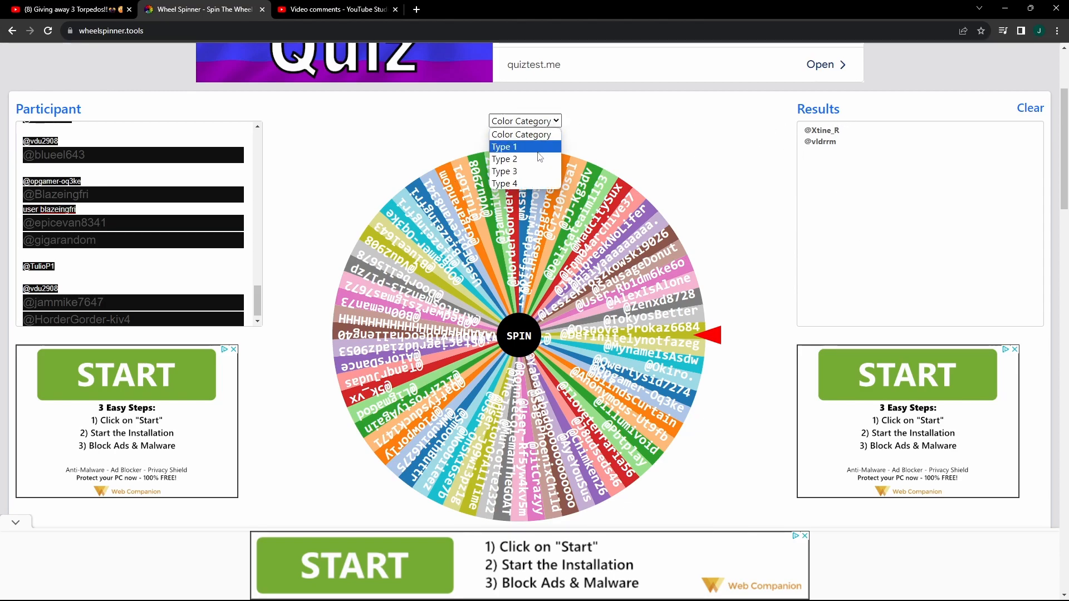
left_click(503, 158)
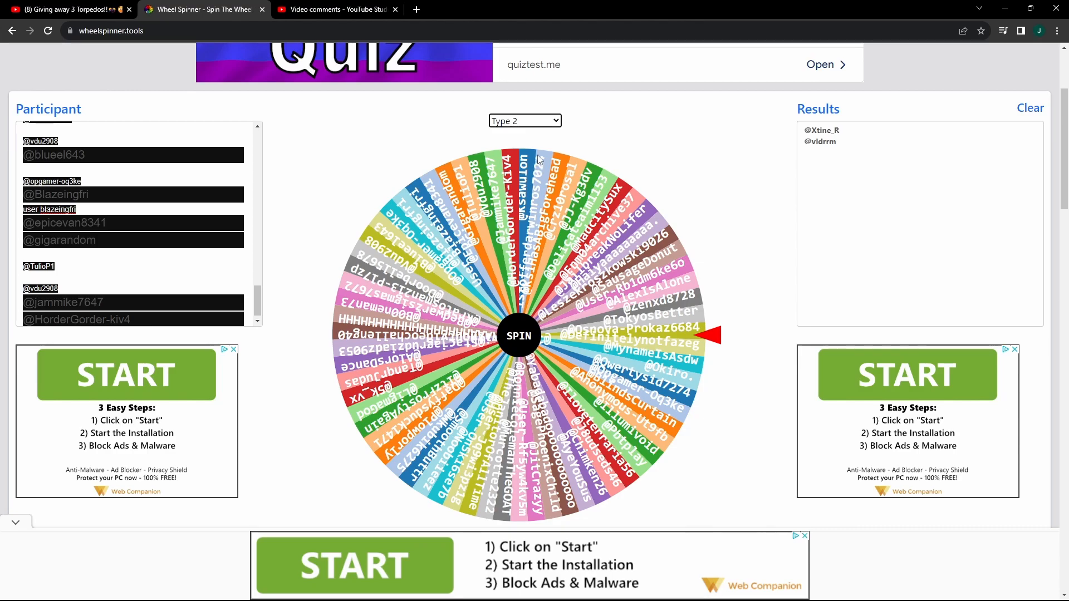
left_click(525, 121)
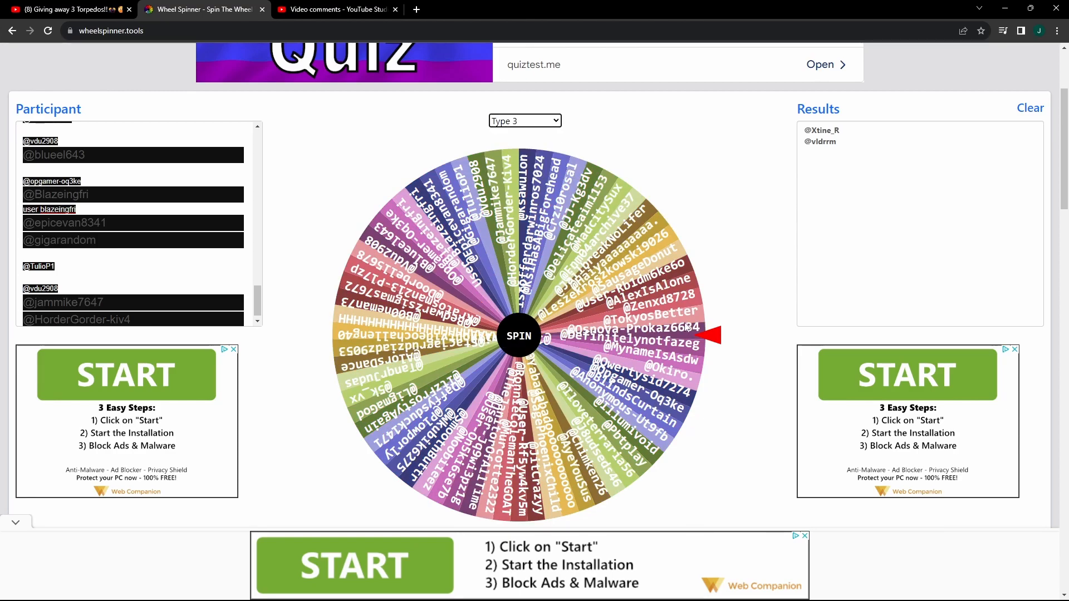
left_click(518, 336)
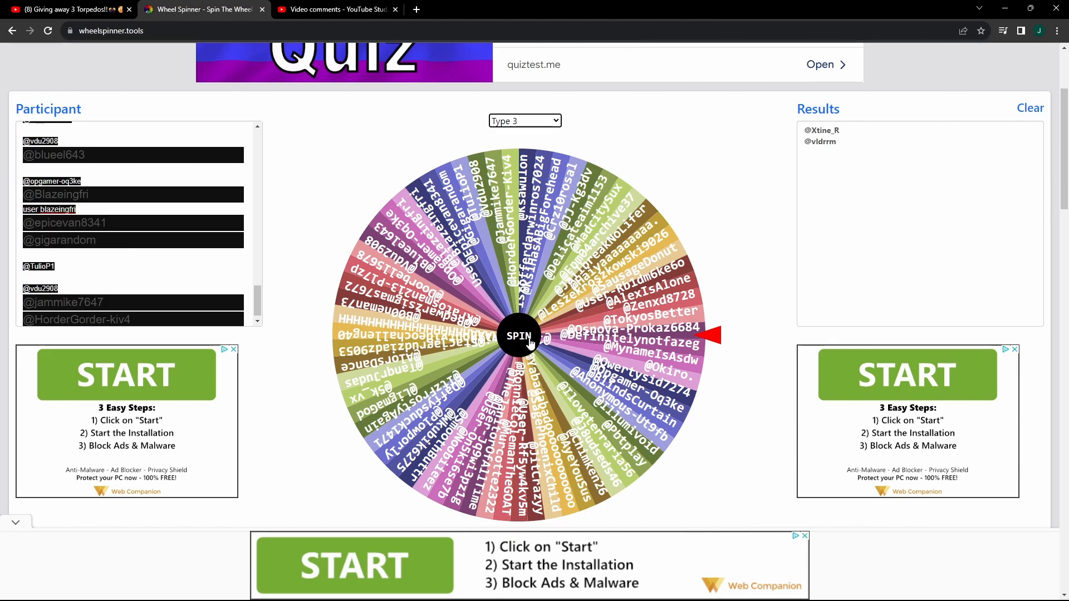
mouse_move(381, 331)
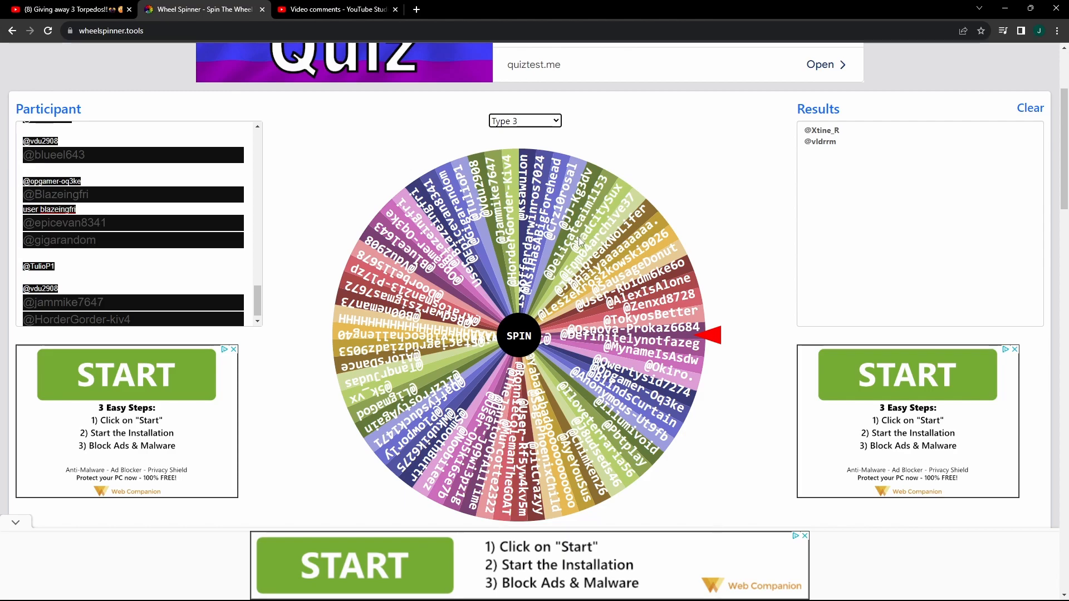
mouse_move(582, 233)
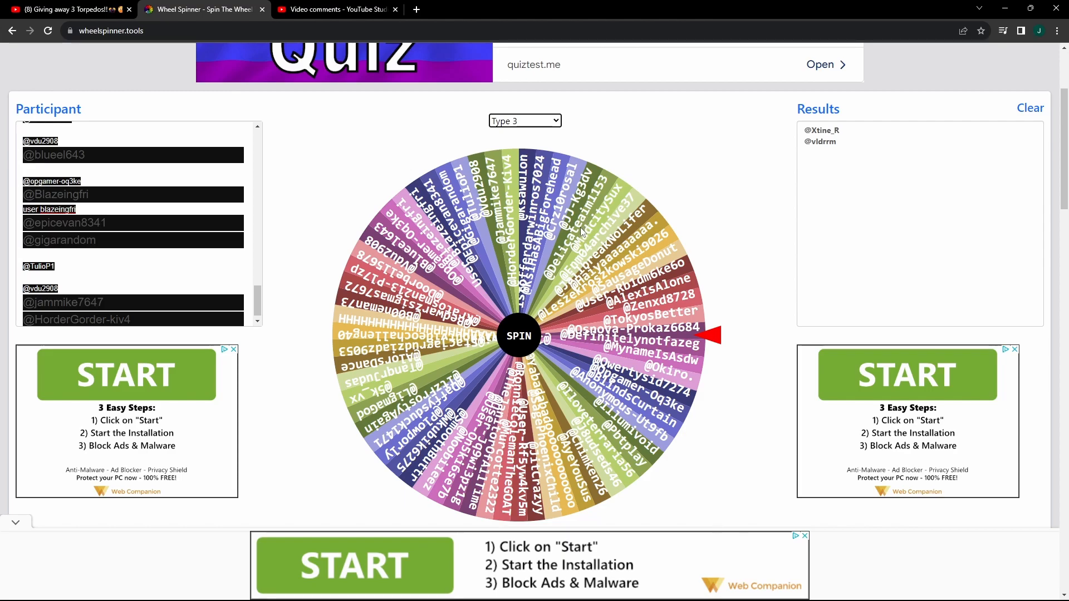
mouse_move(561, 333)
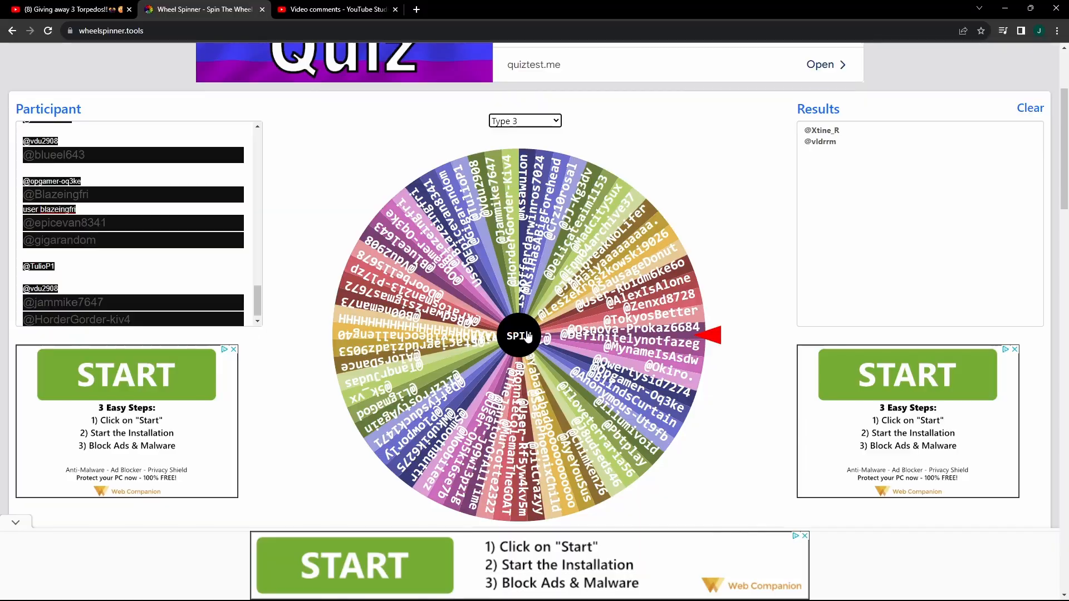
left_click(517, 335)
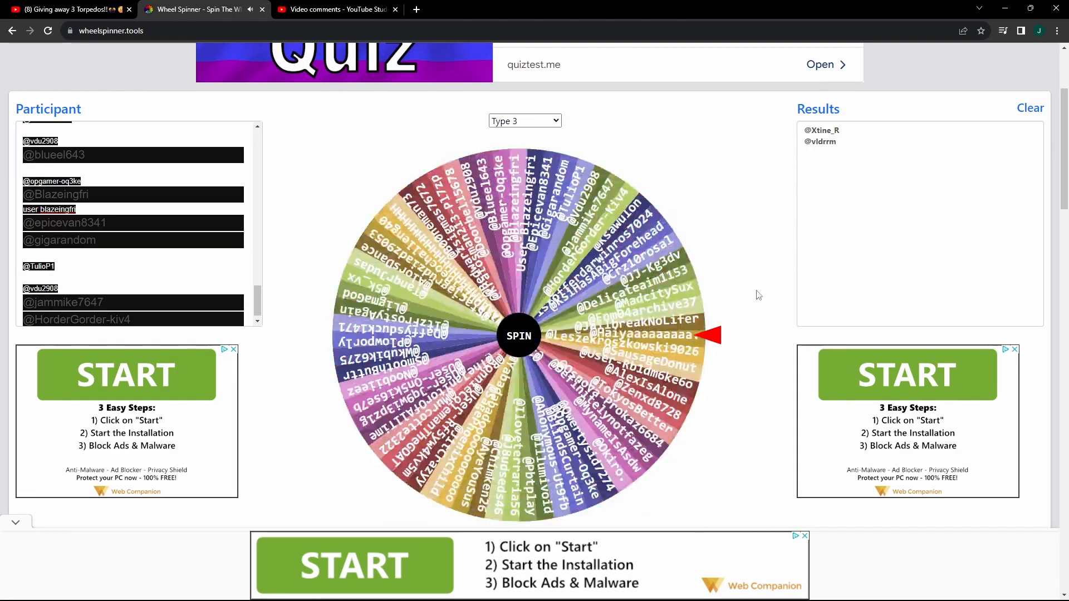
left_click(518, 335)
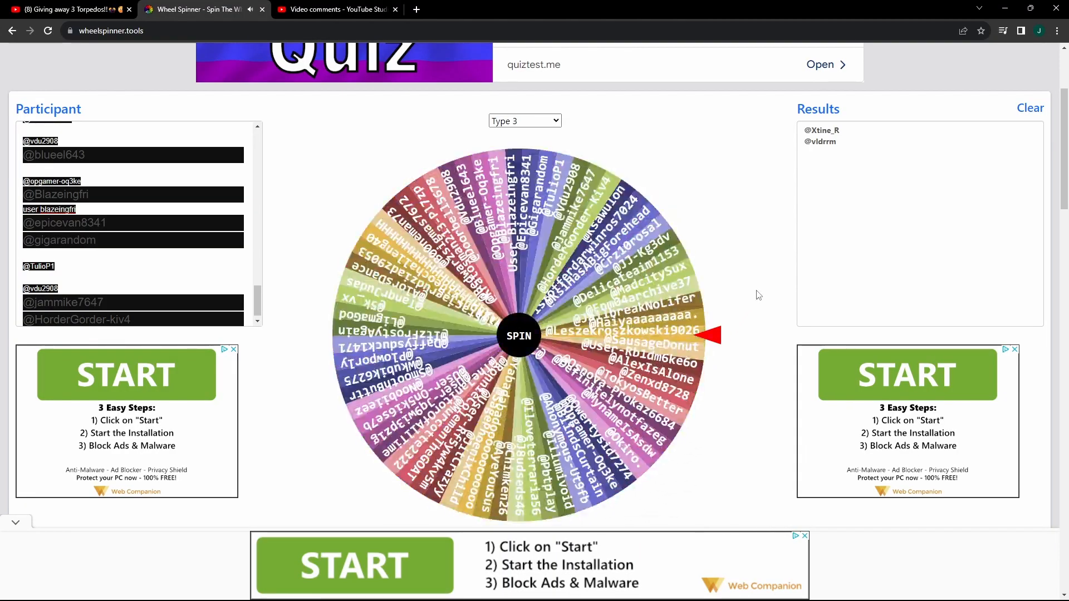
left_click(518, 335)
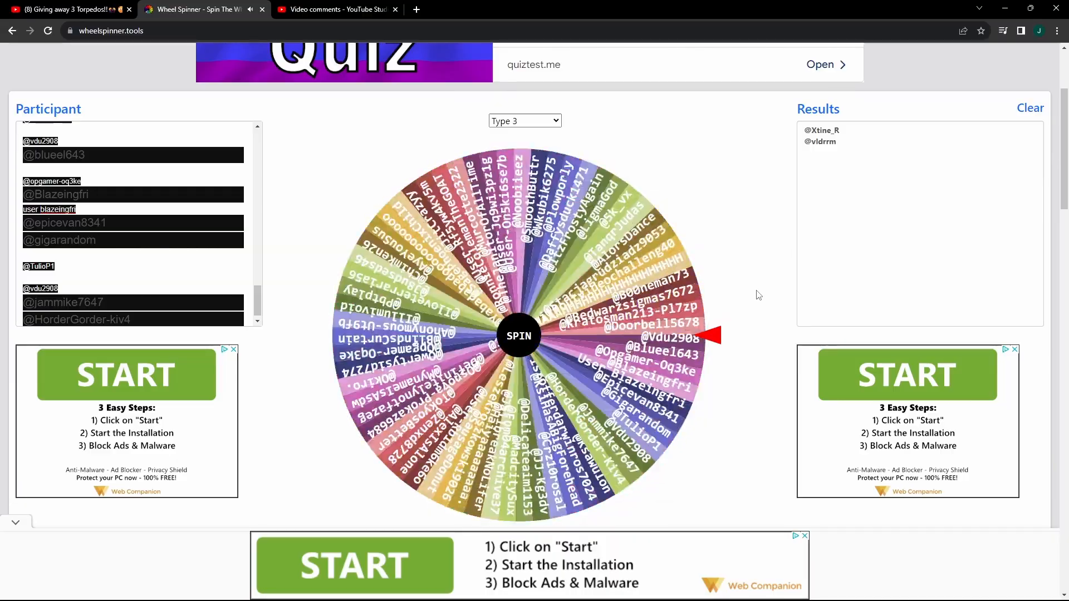
left_click(518, 335)
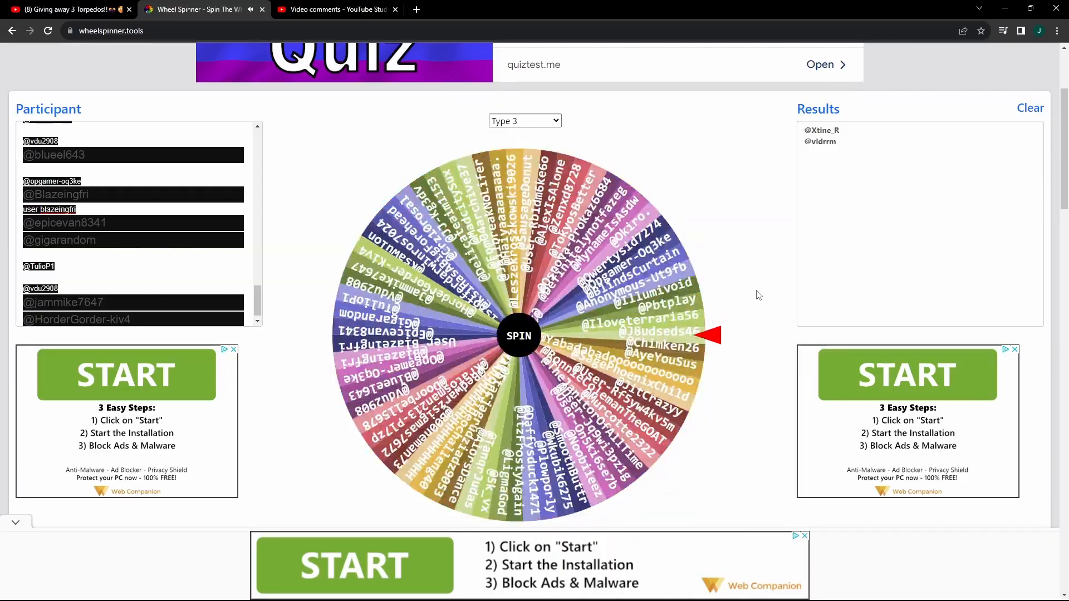
left_click(519, 335)
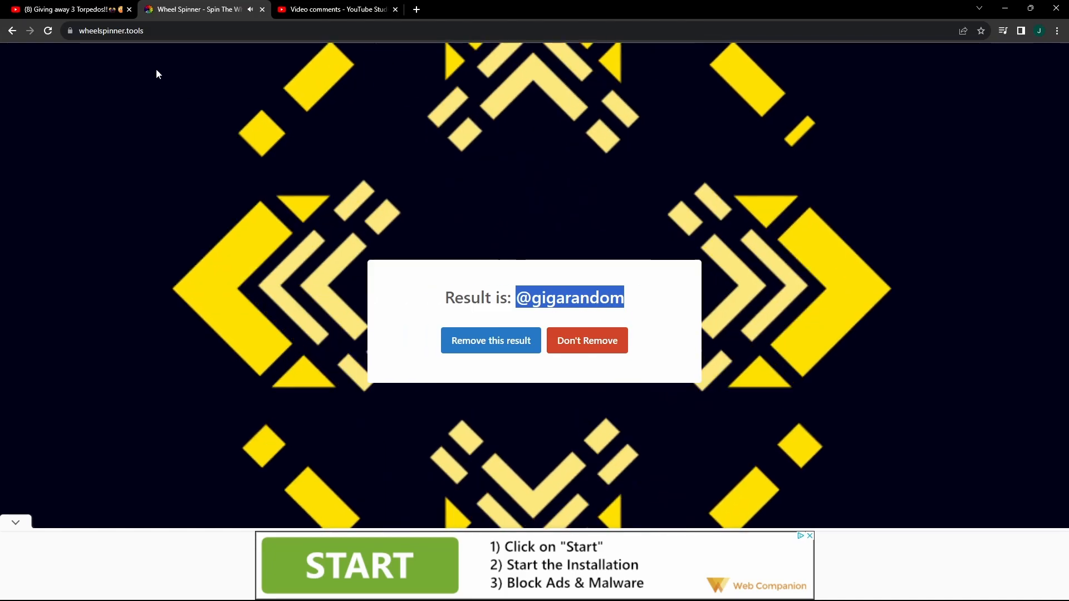
left_click(67, 9)
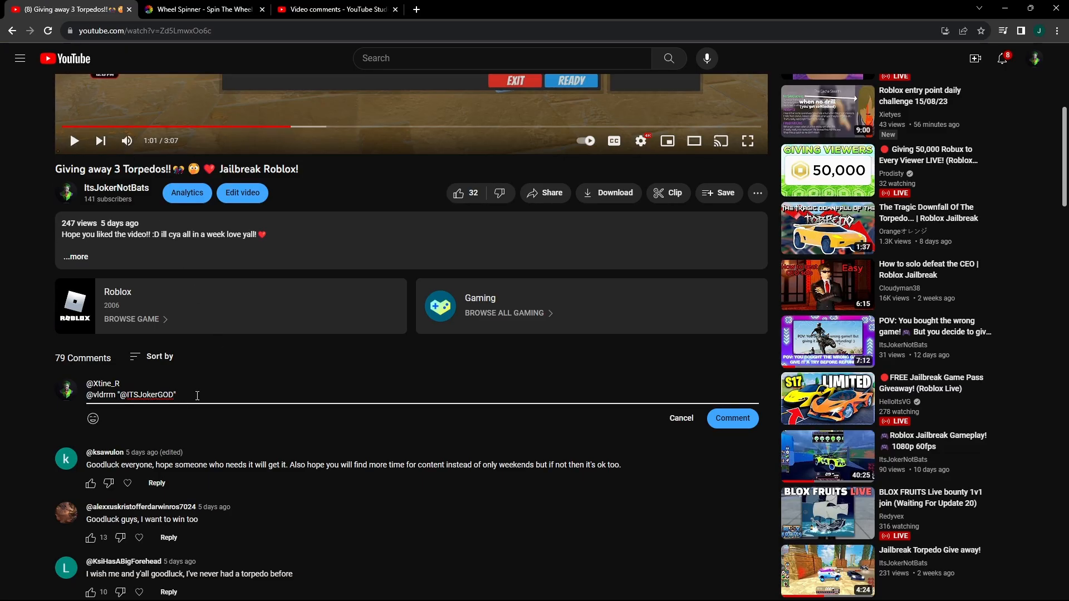
type("@gigarandom")
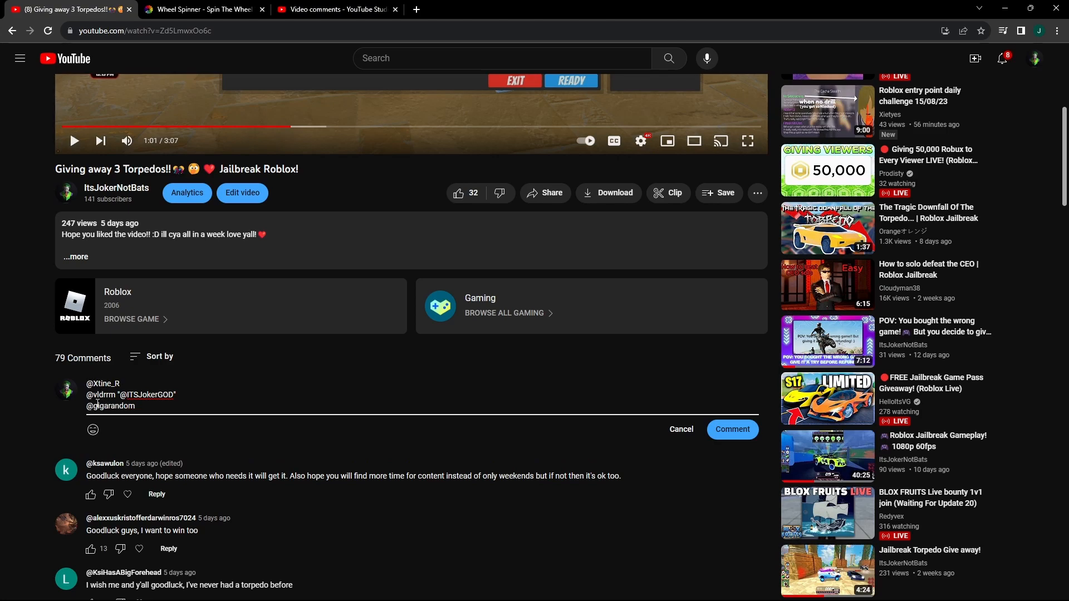
mouse_move(112, 394)
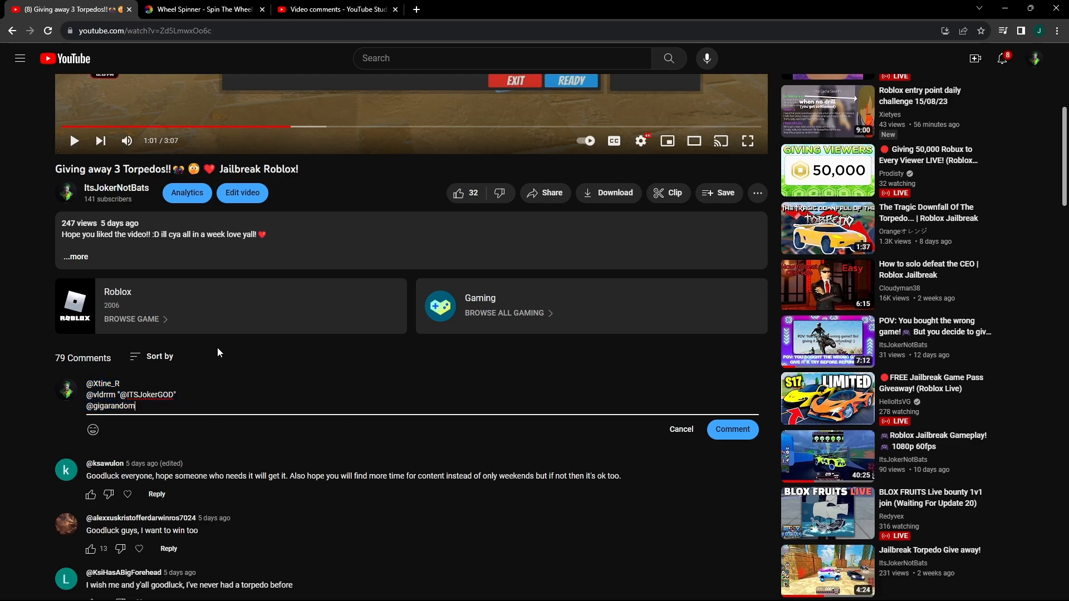
scroll("down", 3)
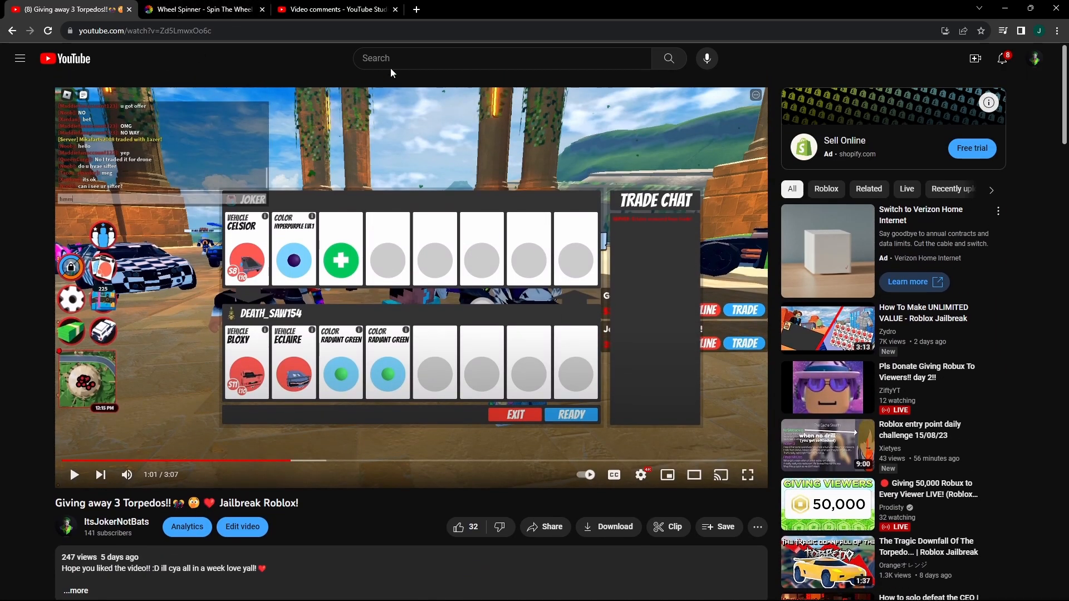
left_click(334, 9)
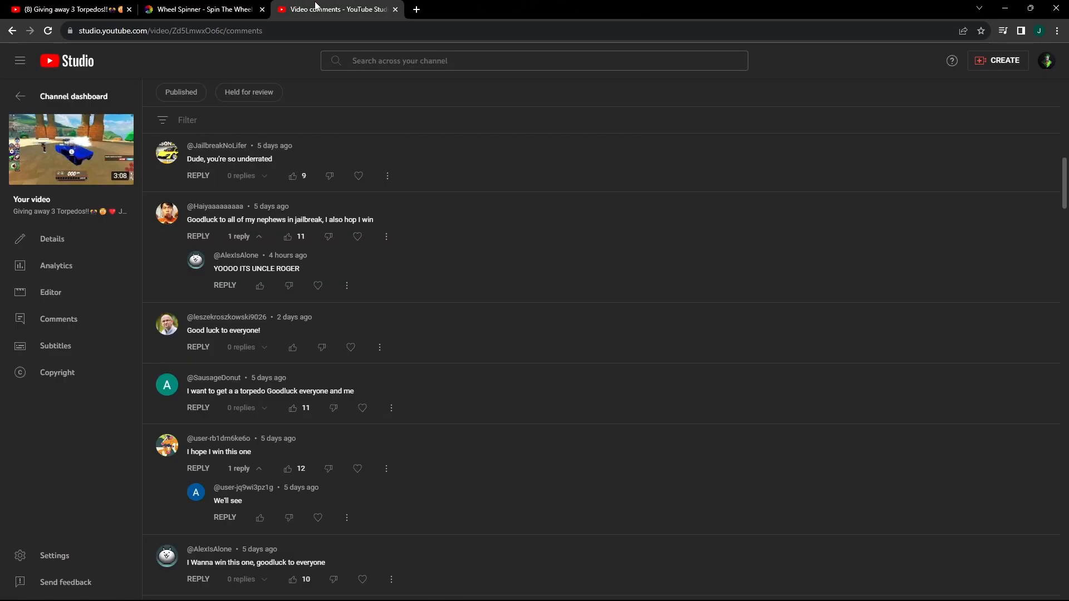
left_click(72, 10)
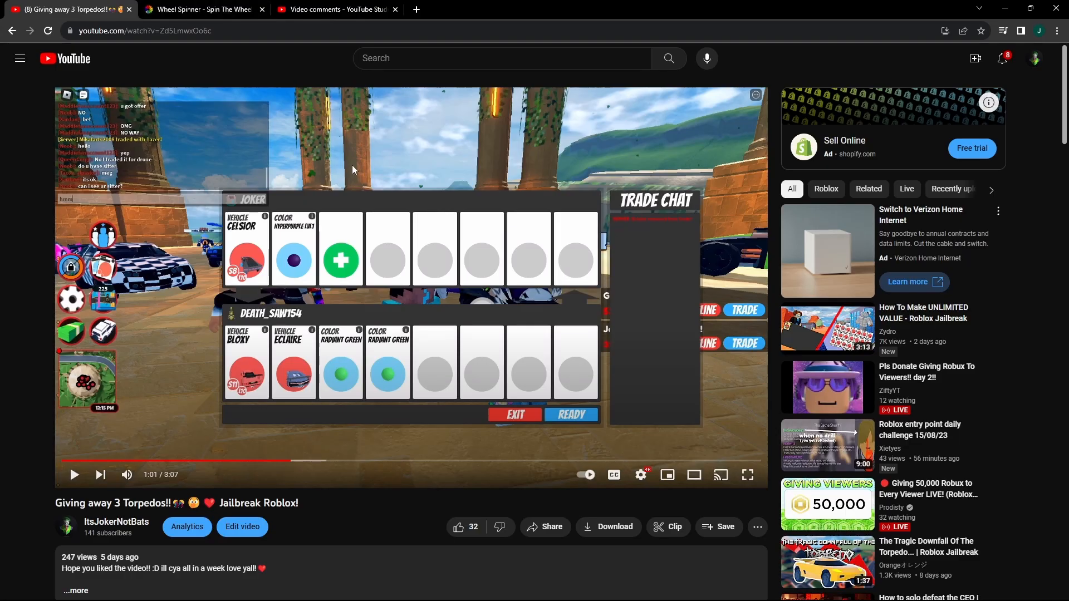
scroll("down", 3)
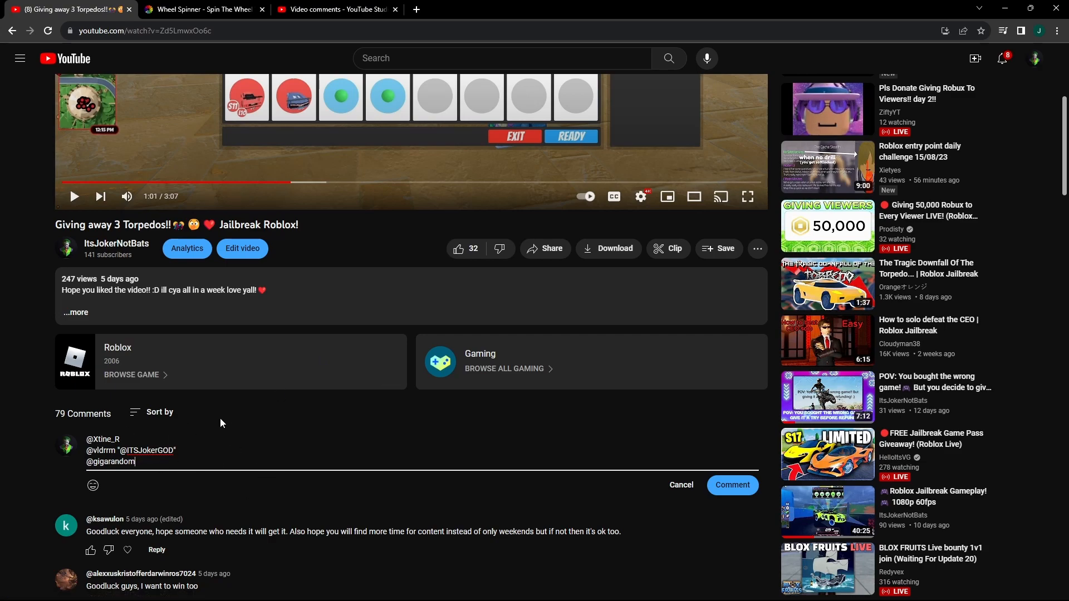
mouse_move(315, 428)
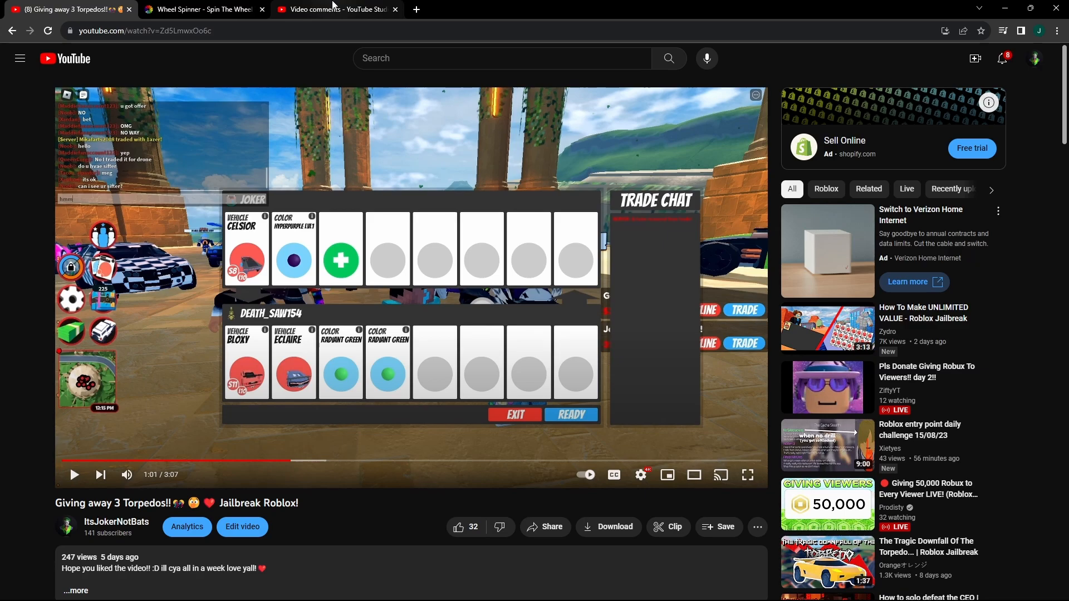
left_click(202, 9)
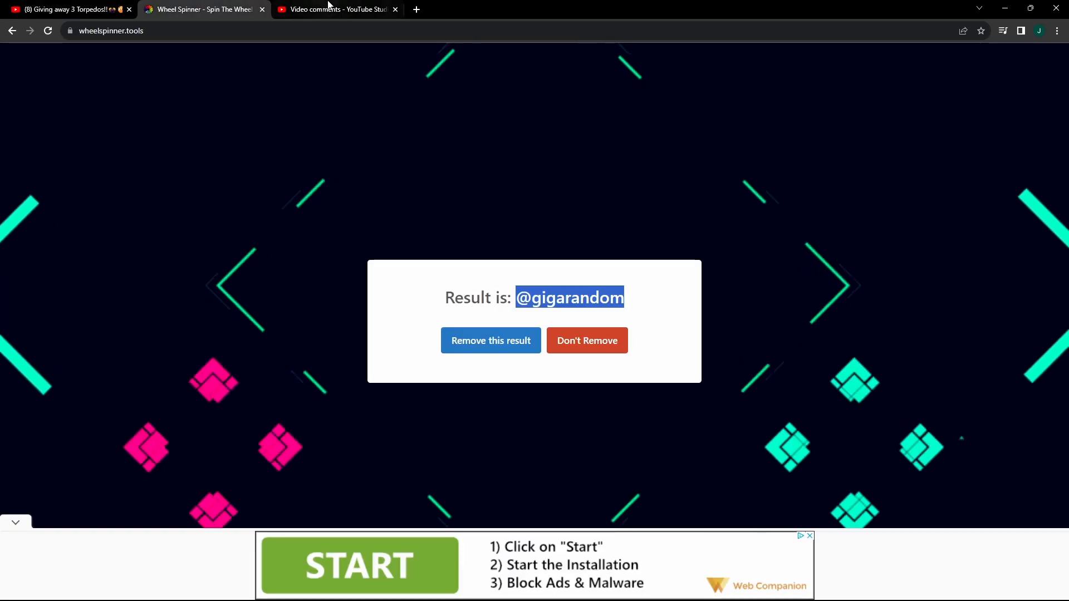
left_click(56, 9)
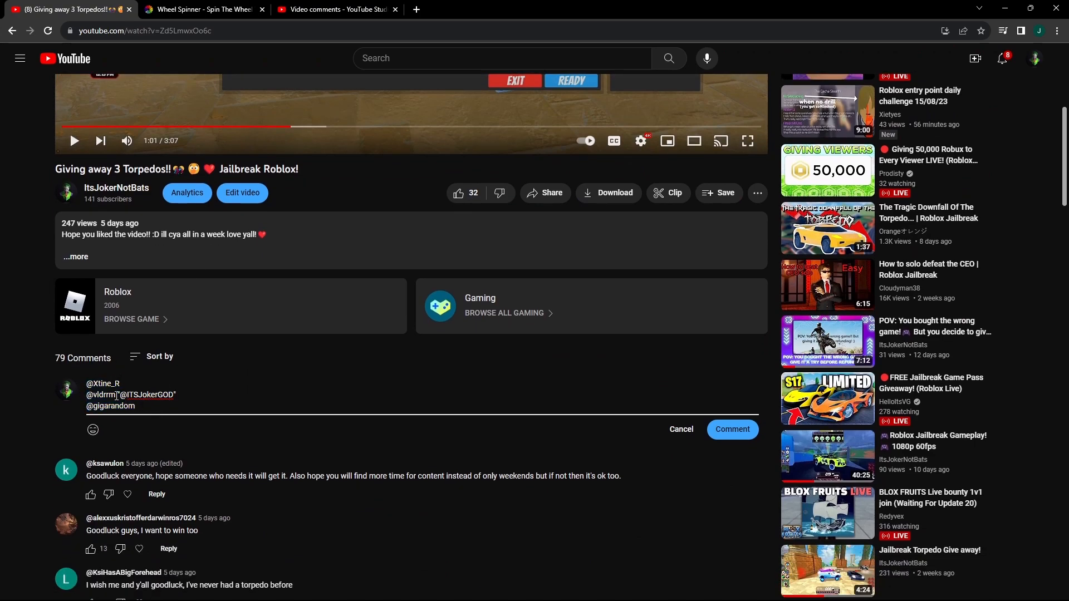
Recheck the wheel's latest result and come back to the comment draft
double_click(145, 395)
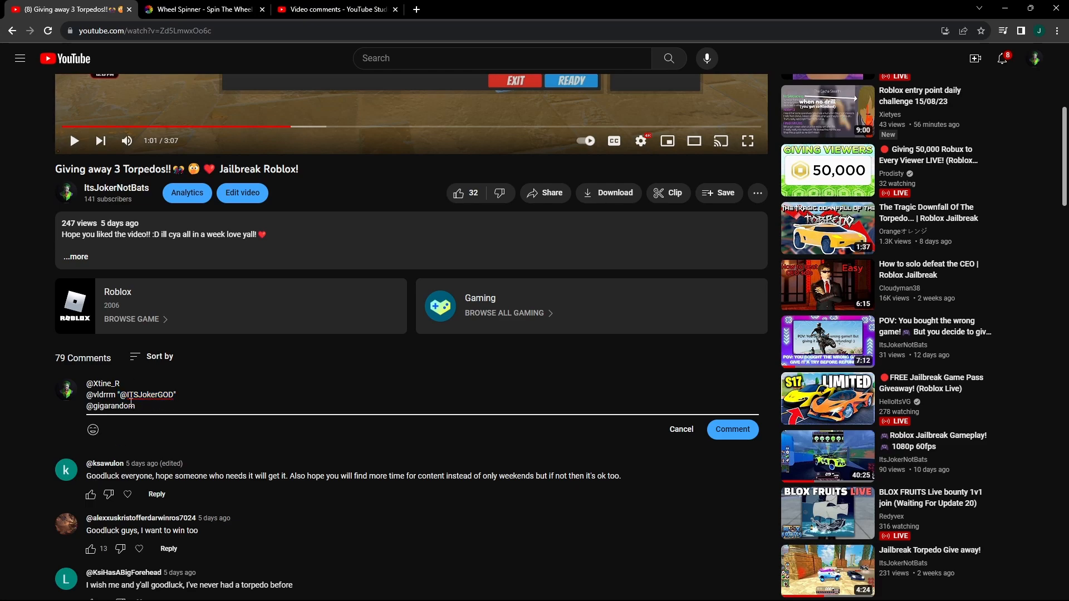
left_click(201, 9)
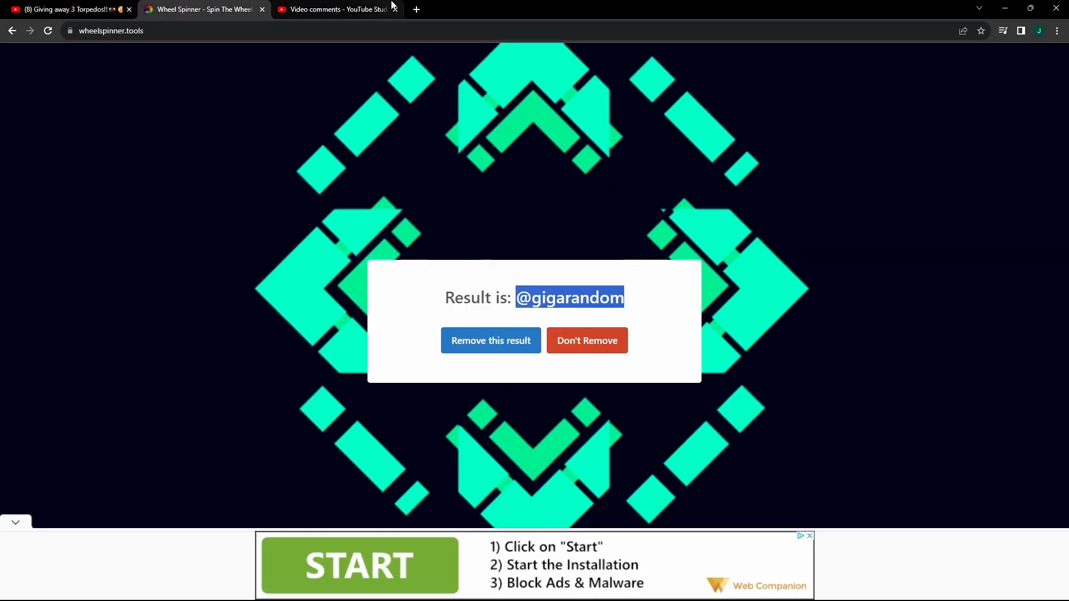
left_click(66, 9)
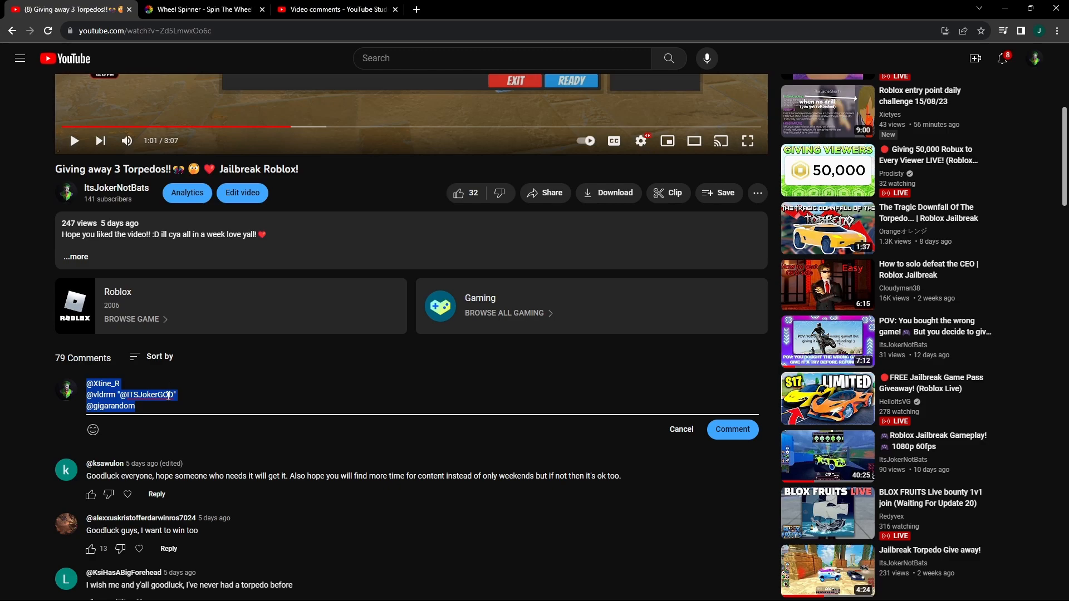
left_click(155, 406)
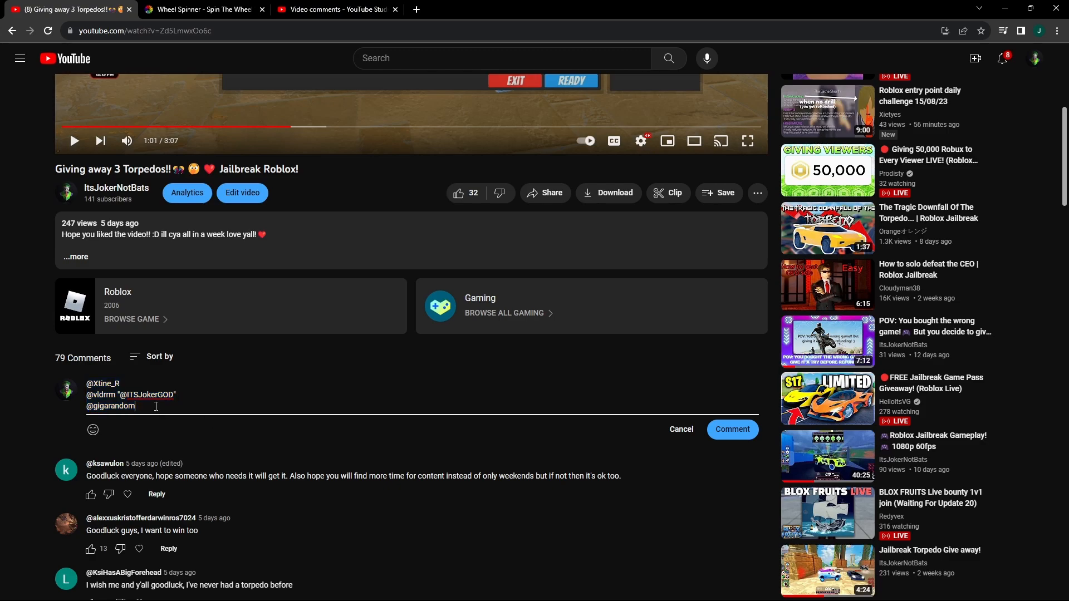
key("ctrl+a")
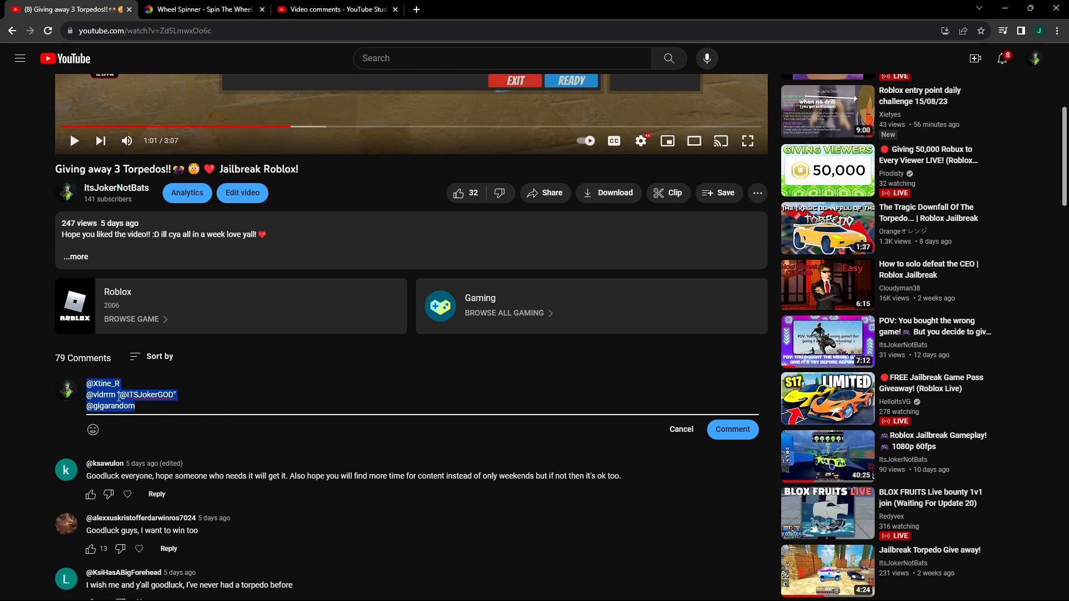
left_click(206, 405)
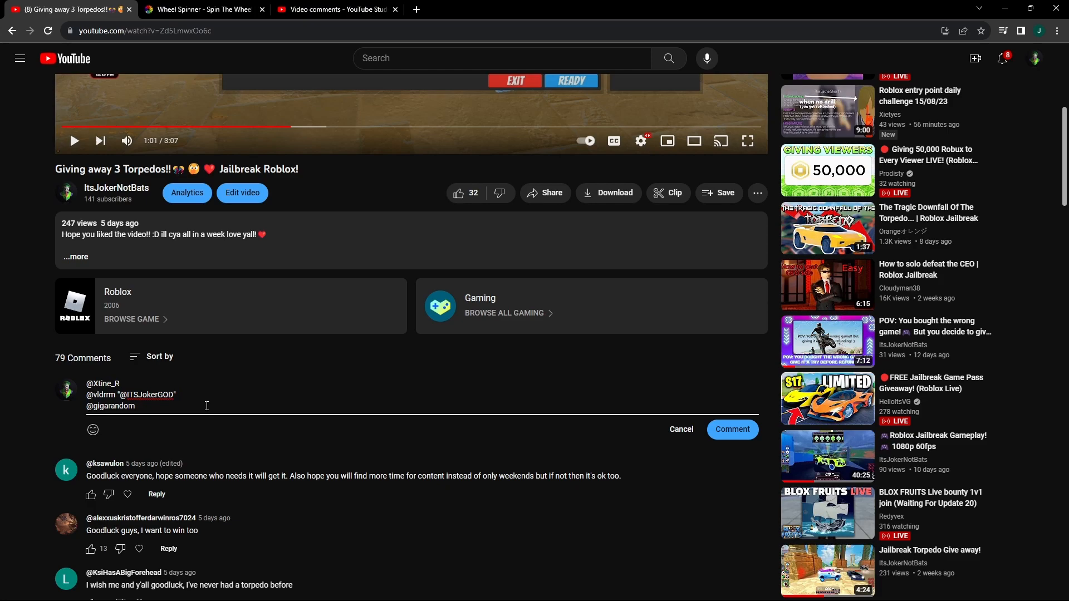
type("Fi")
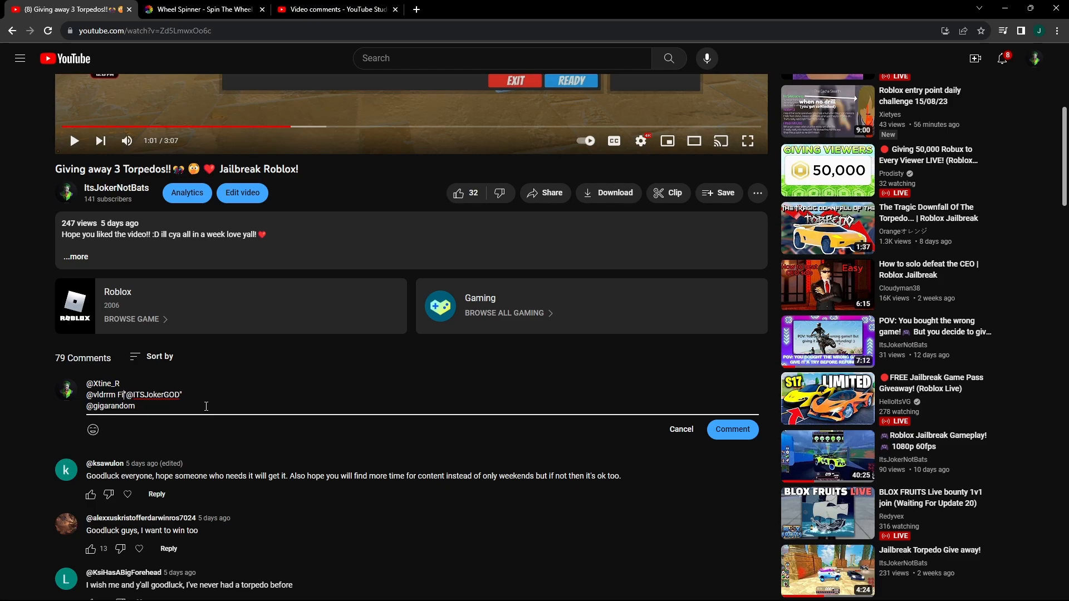
type("Friend")
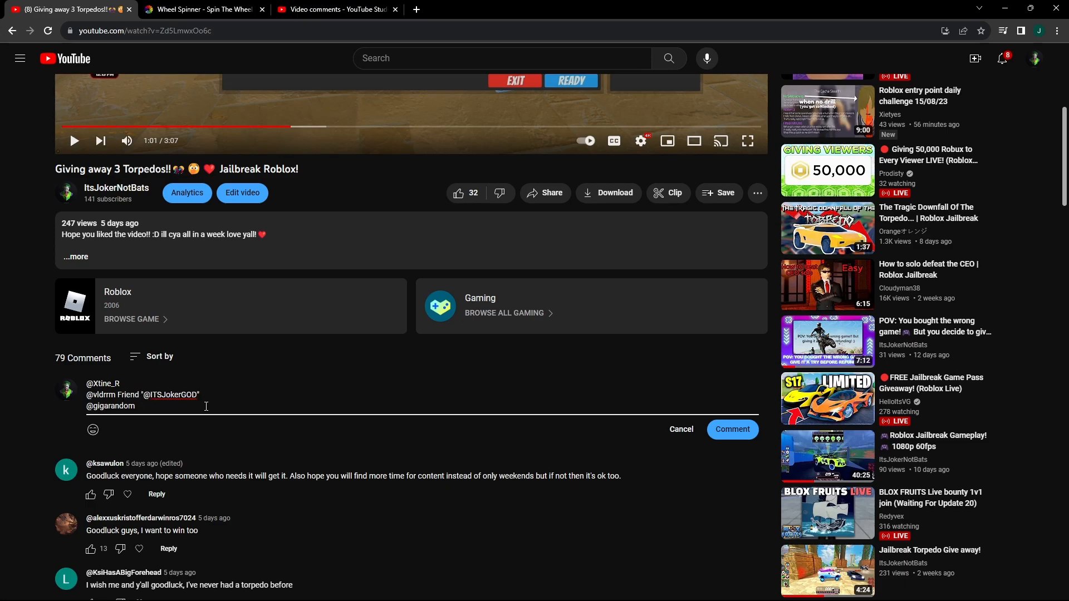
mouse_move(214, 418)
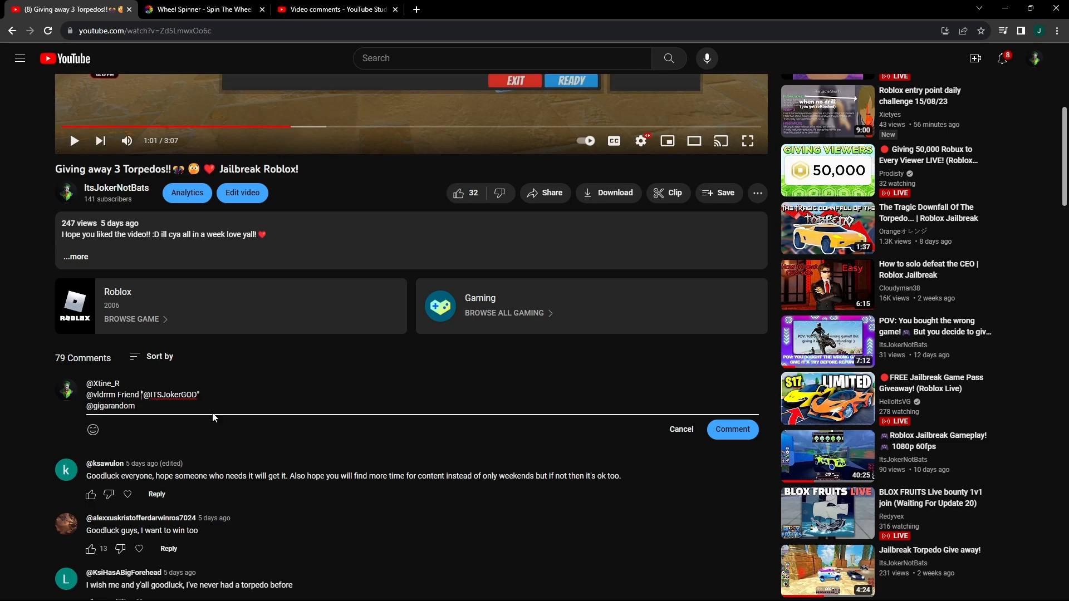
left_click(206, 9)
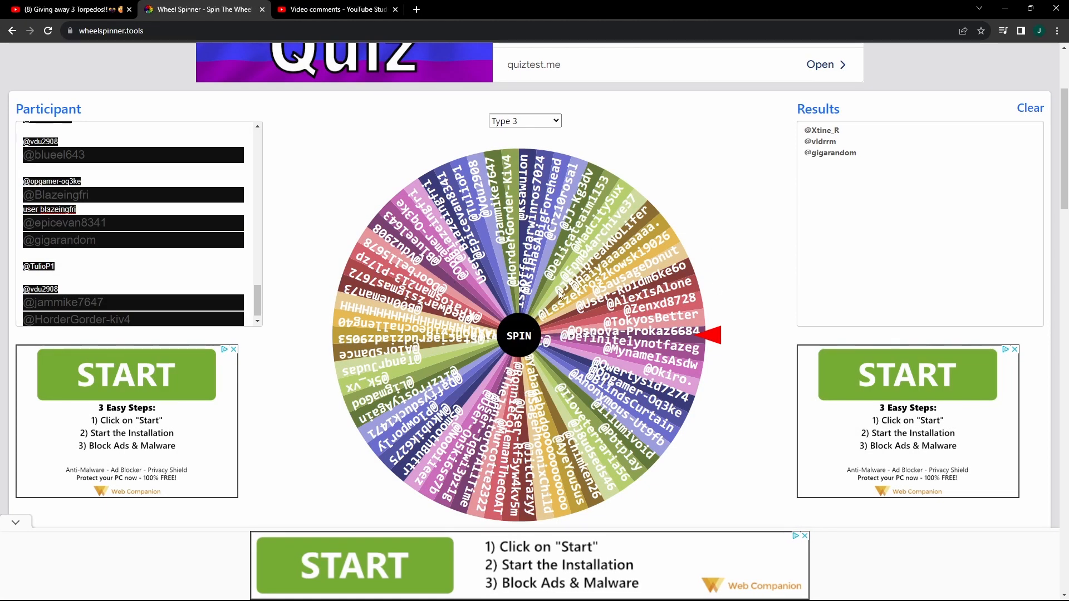
mouse_move(710, 268)
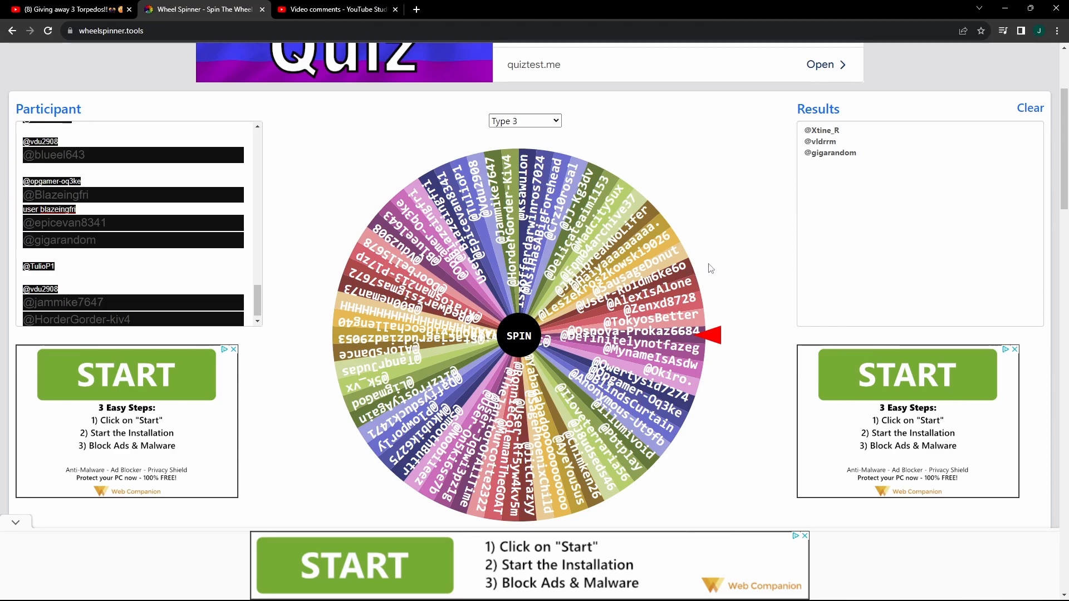
mouse_move(619, 175)
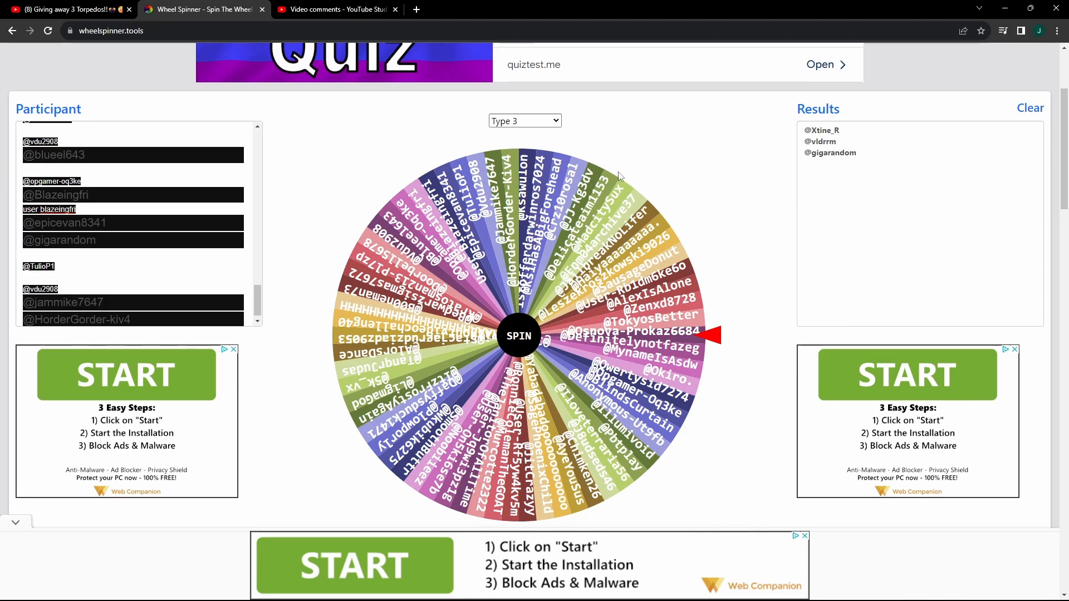